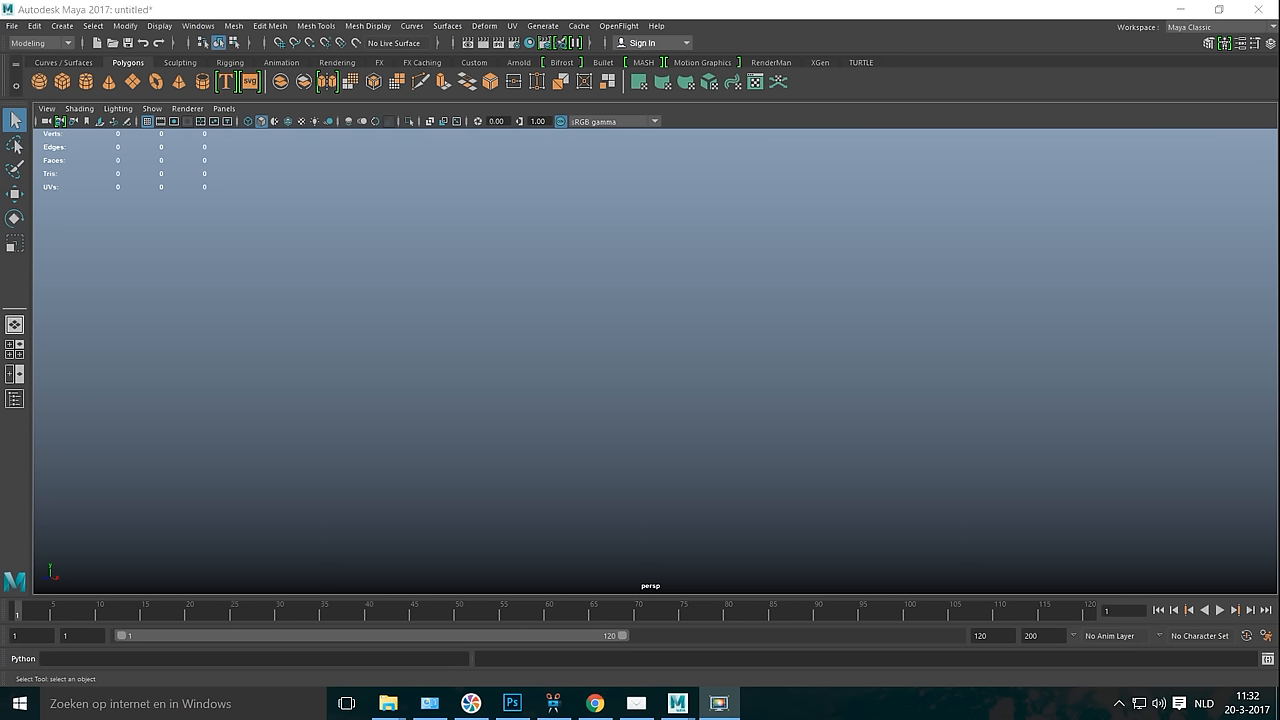
{"action": "mouse_move", "coordinate": [106, 394]}
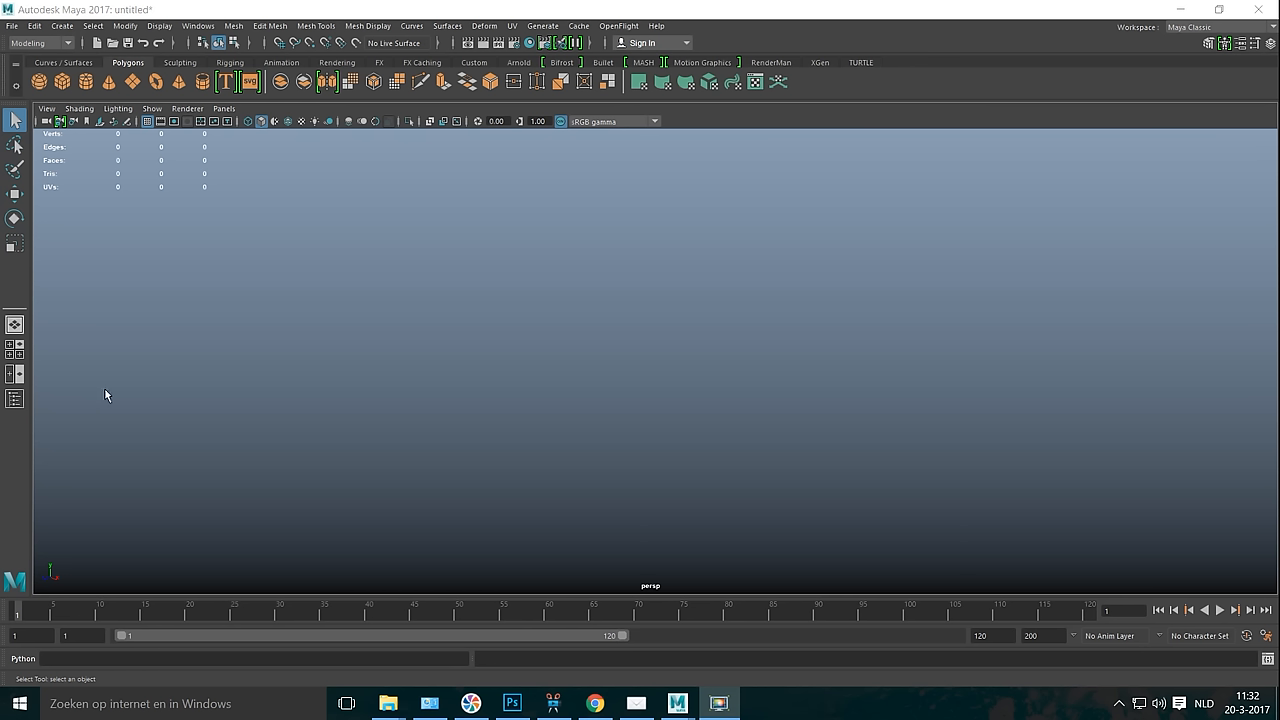
{"action": "mouse_move", "coordinate": [343, 311]}
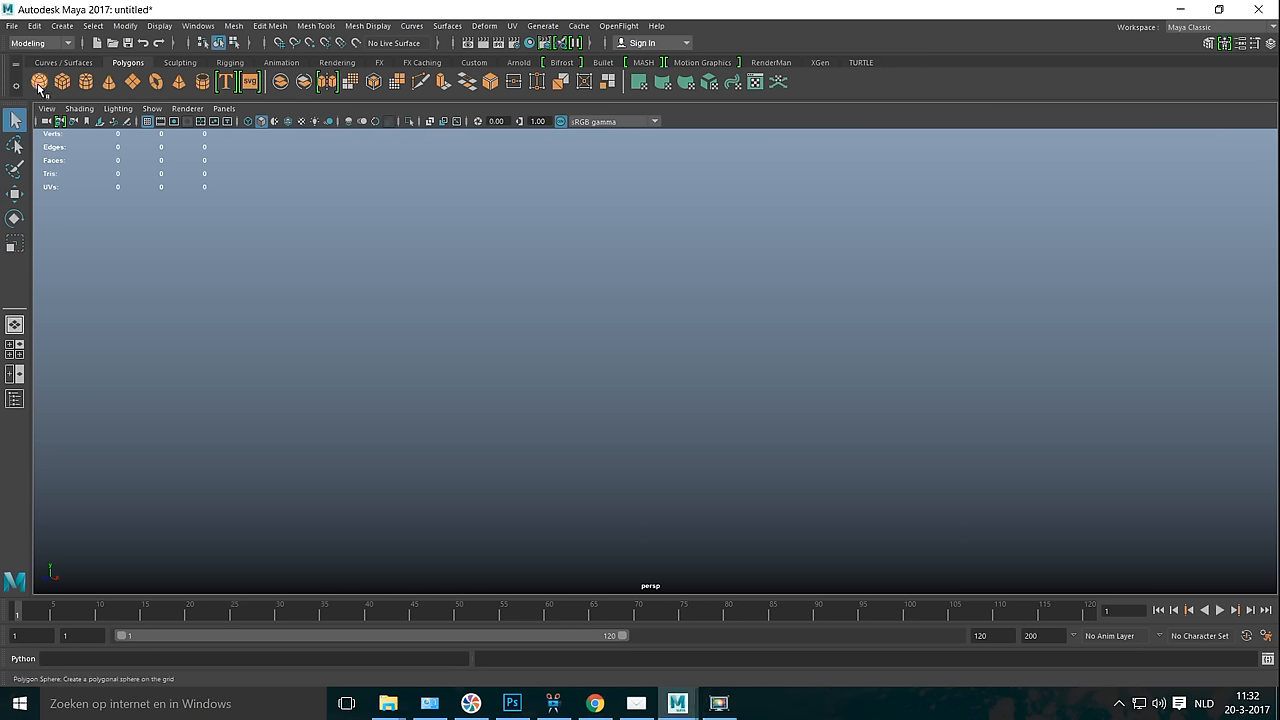
Add a polygon sphere and a cube apart, then switch the menu set to FX
{"action": "left_click", "coordinate": [39, 82]}
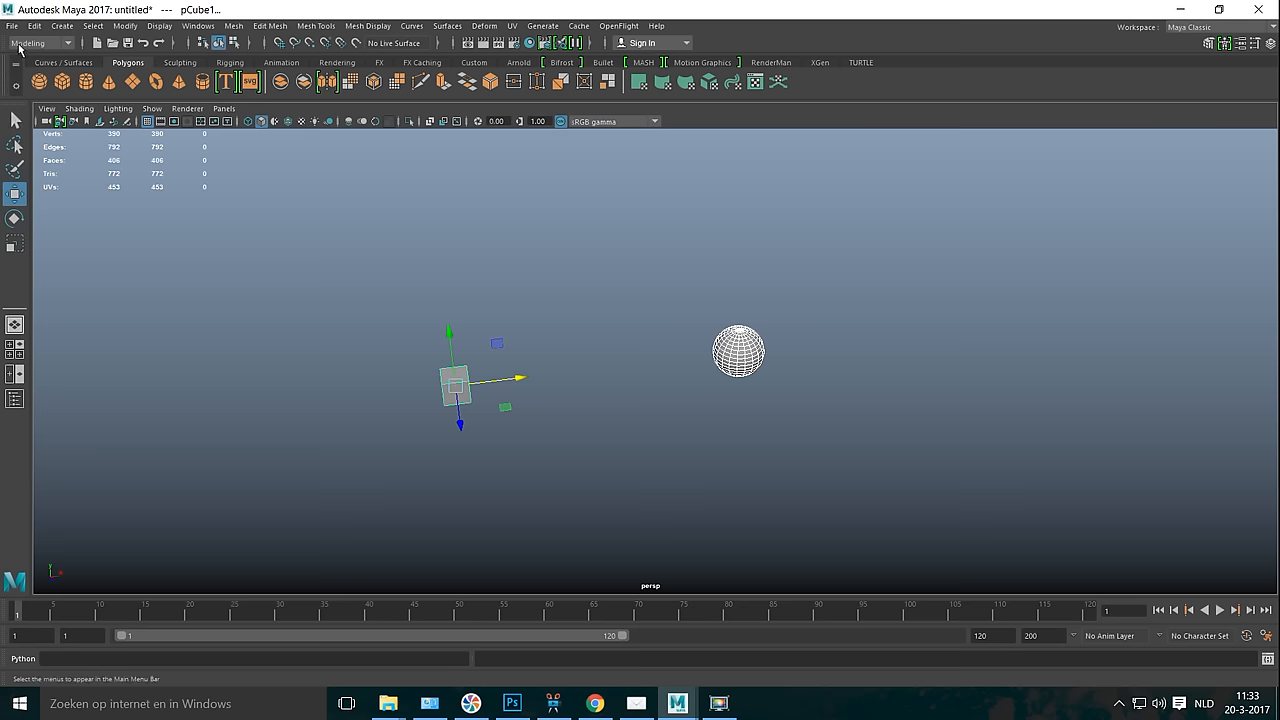
{"action": "left_click", "coordinate": [40, 43]}
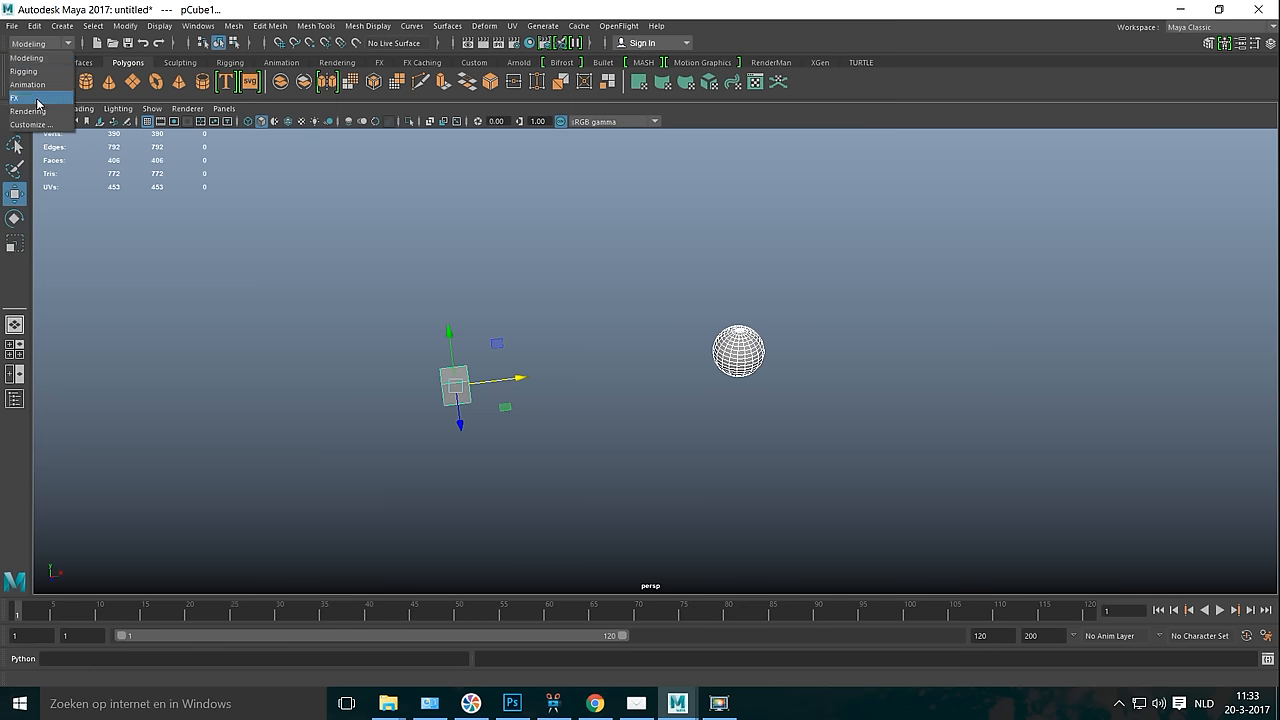
{"action": "left_click", "coordinate": [513, 26]}
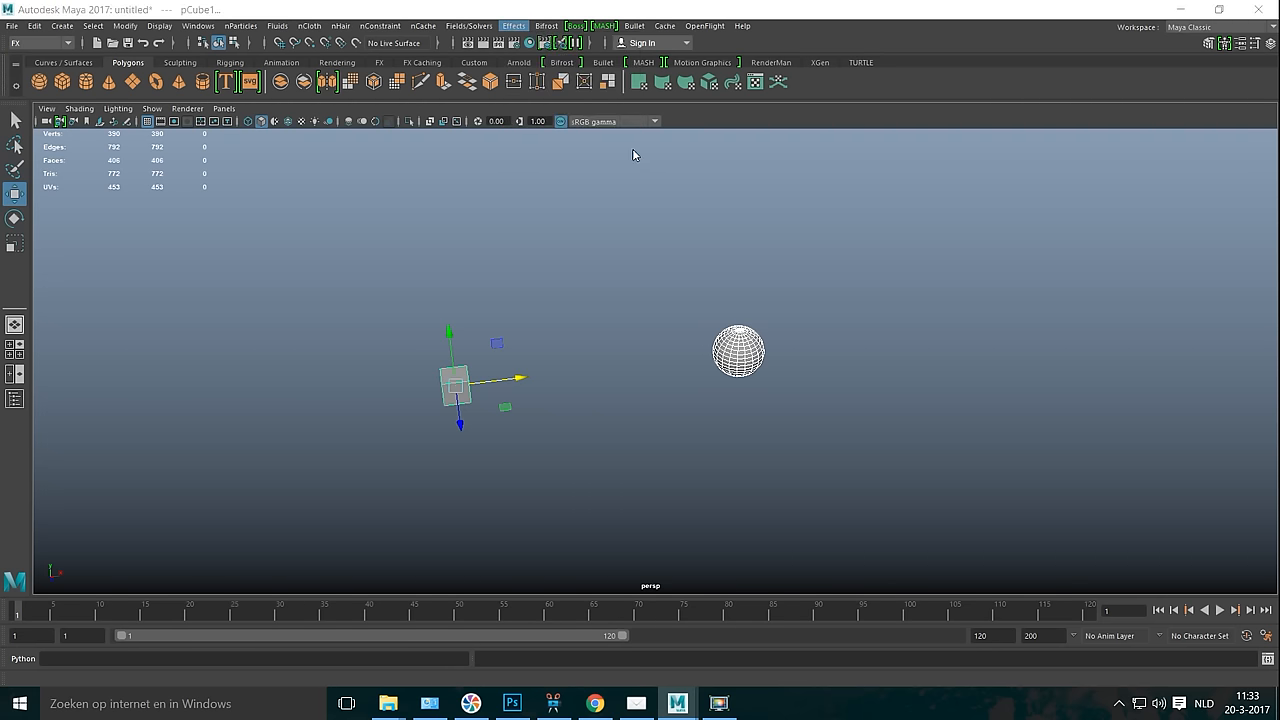
Create lightning from the Create Lightning options with glow intensity set to 0.200
{"action": "left_click", "coordinate": [513, 25]}
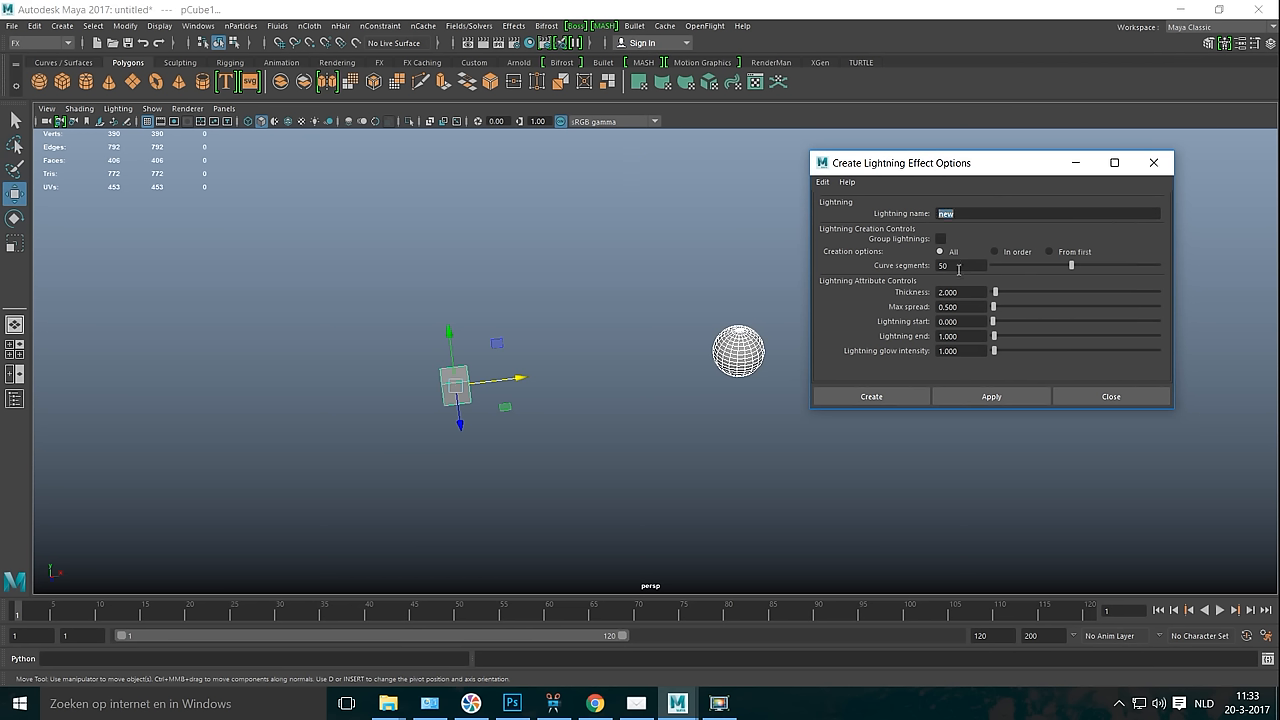
{"action": "mouse_move", "coordinate": [626, 468]}
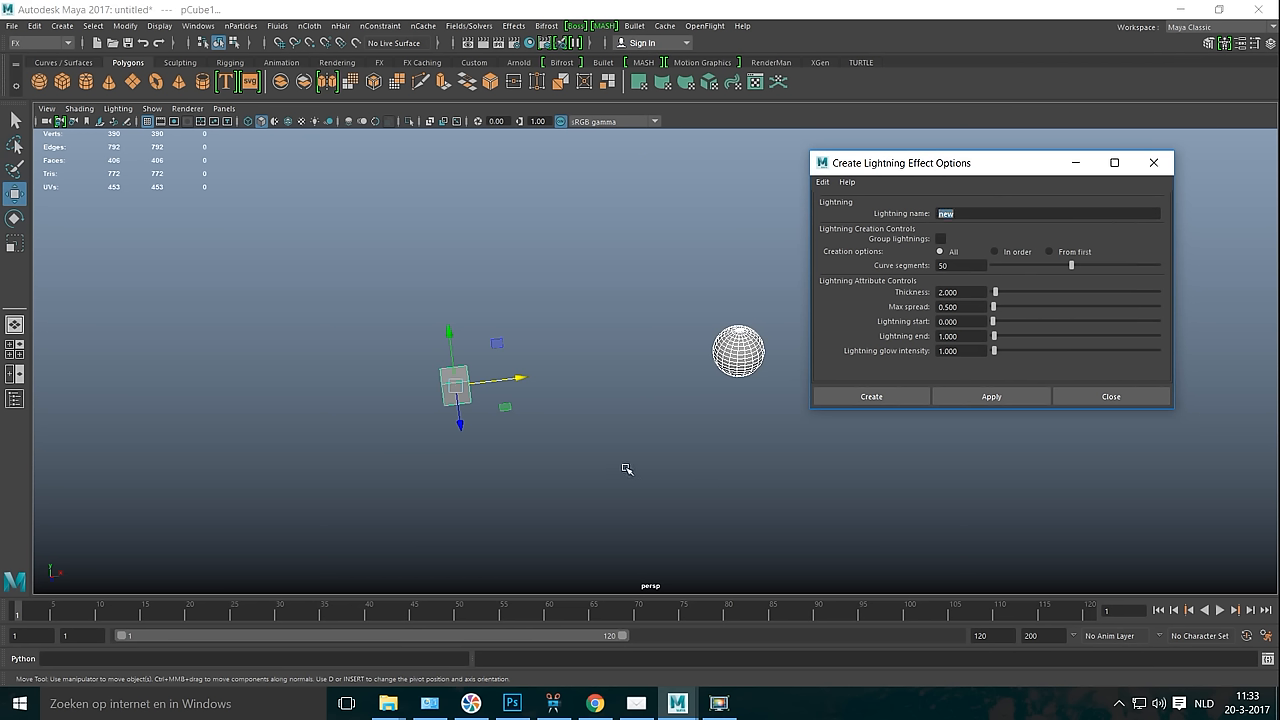
{"action": "mouse_move", "coordinate": [608, 478]}
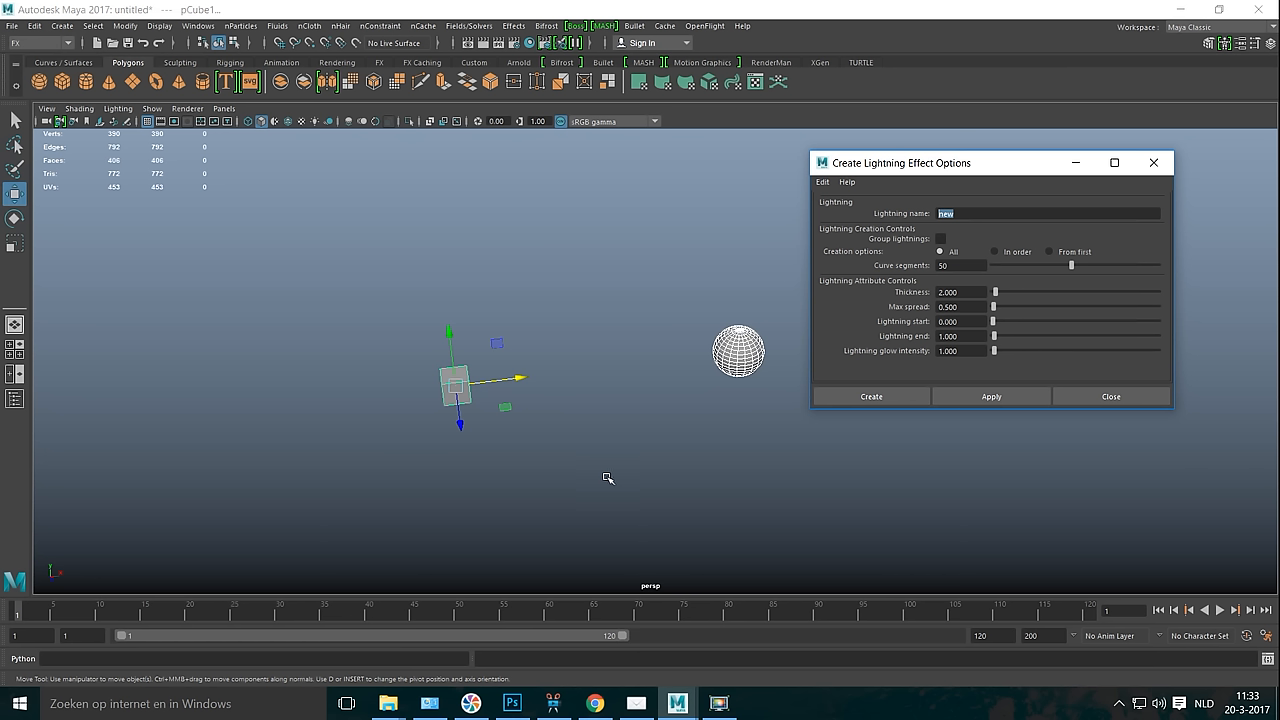
{"action": "mouse_move", "coordinate": [979, 227]}
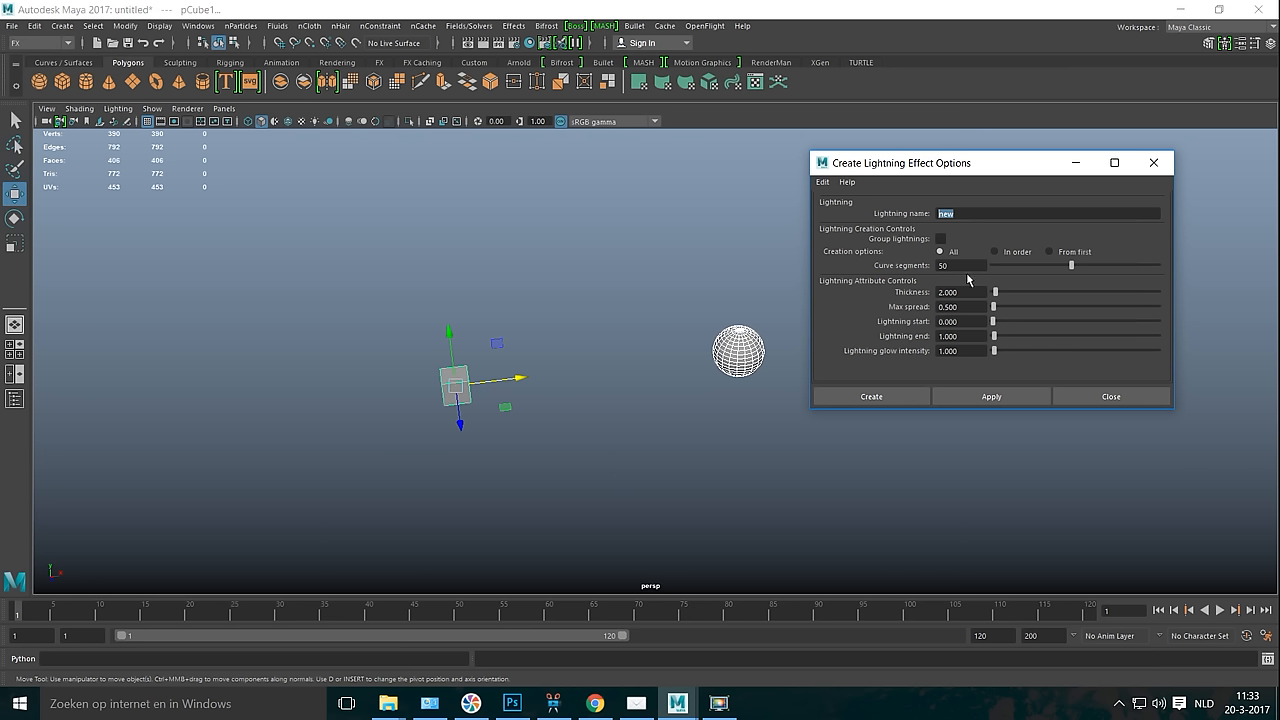
{"action": "mouse_move", "coordinate": [997, 410]}
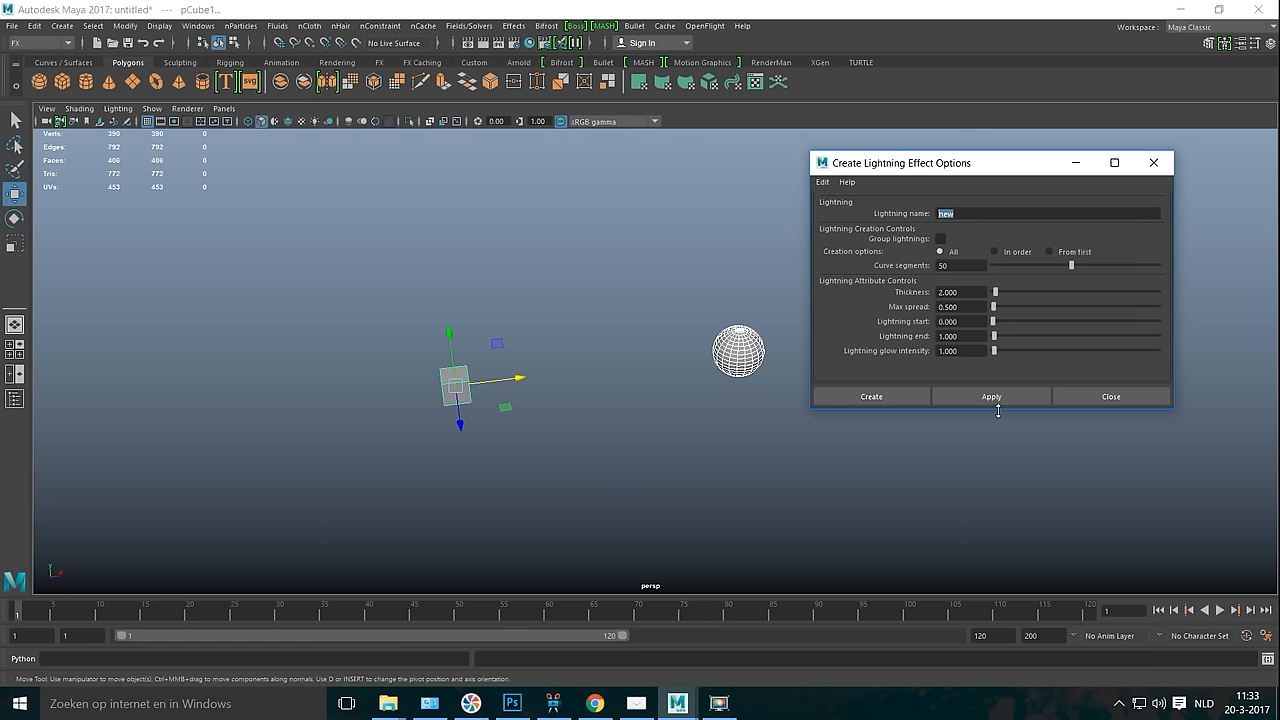
{"action": "mouse_move", "coordinate": [1049, 339]}
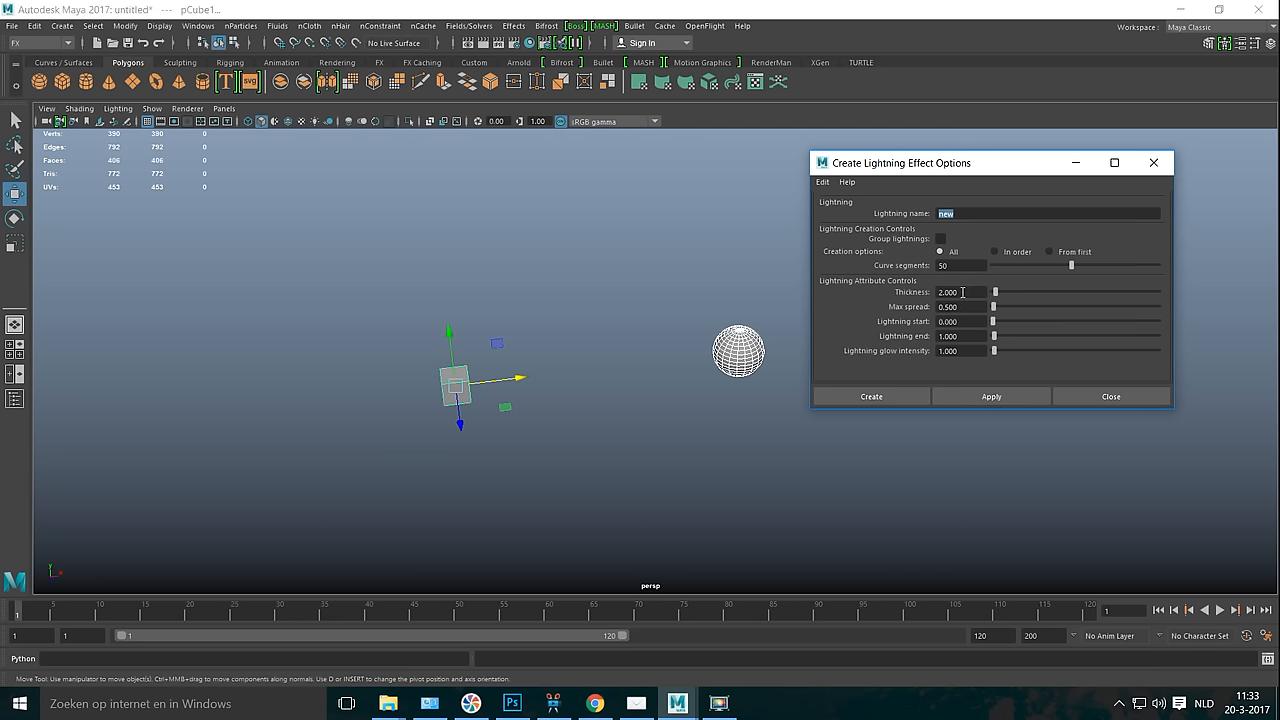
{"action": "mouse_move", "coordinate": [1052, 334]}
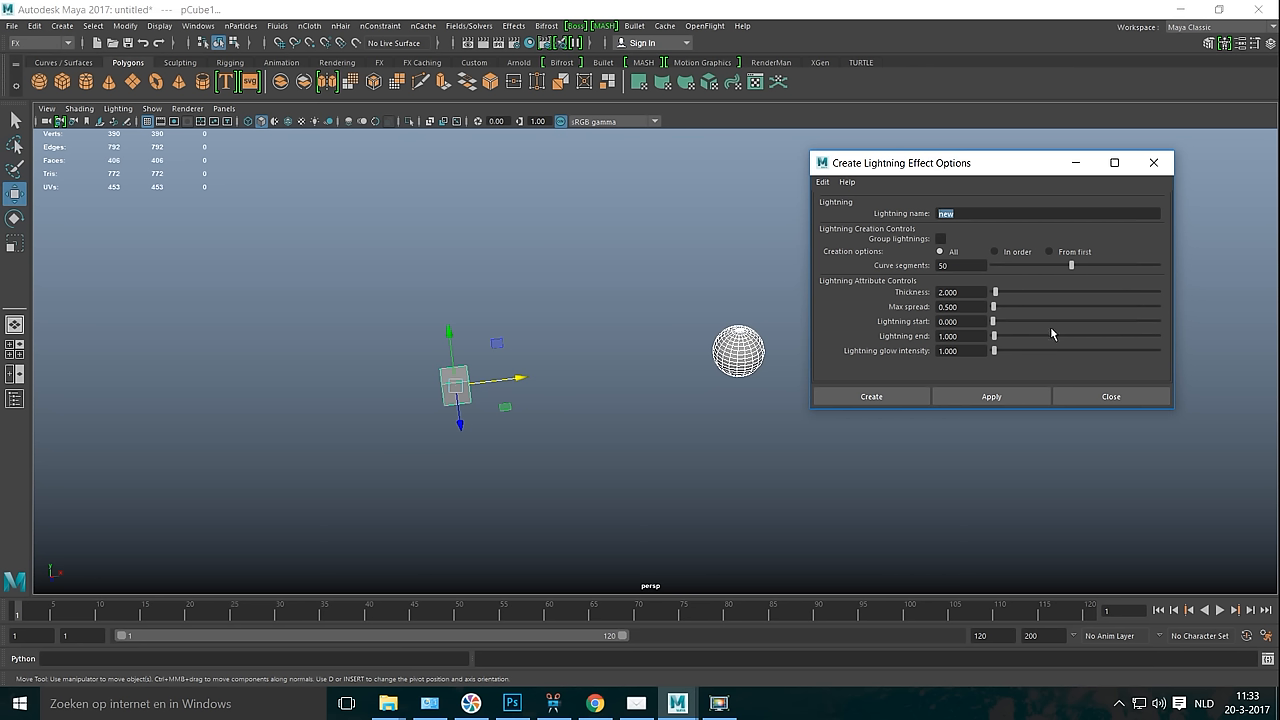
{"action": "mouse_move", "coordinate": [1015, 337]}
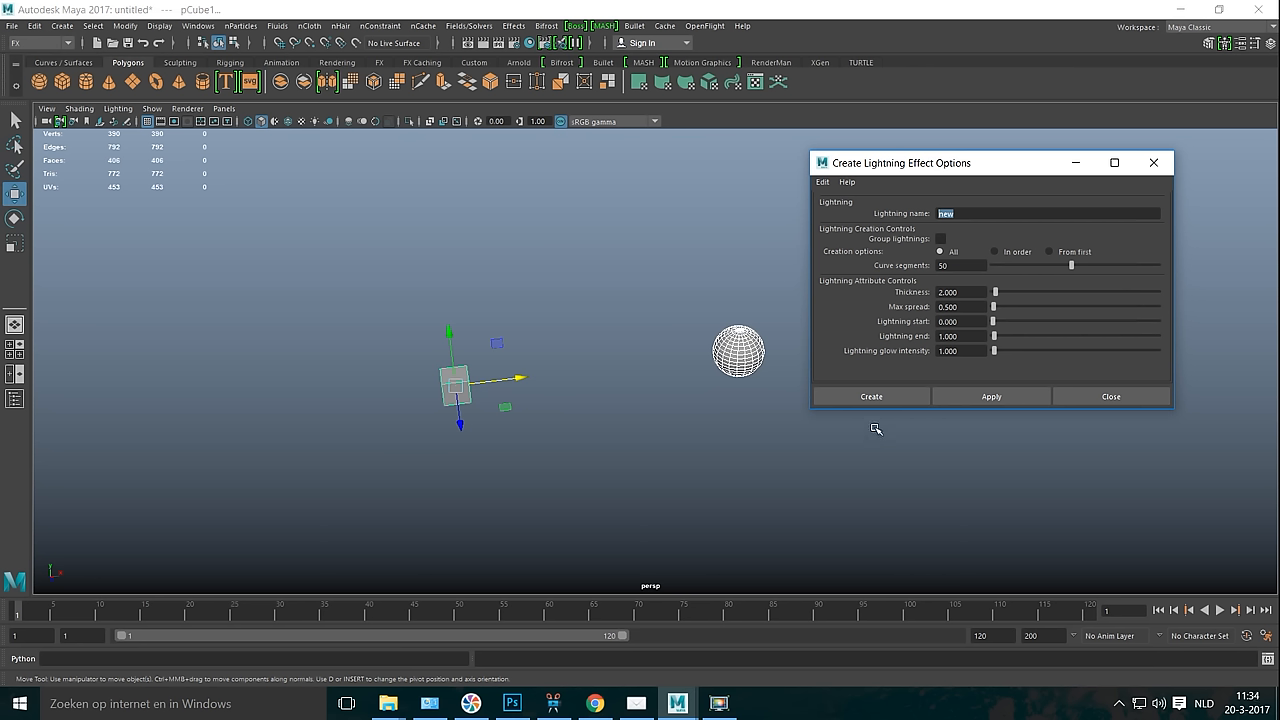
{"action": "mouse_move", "coordinate": [854, 362]}
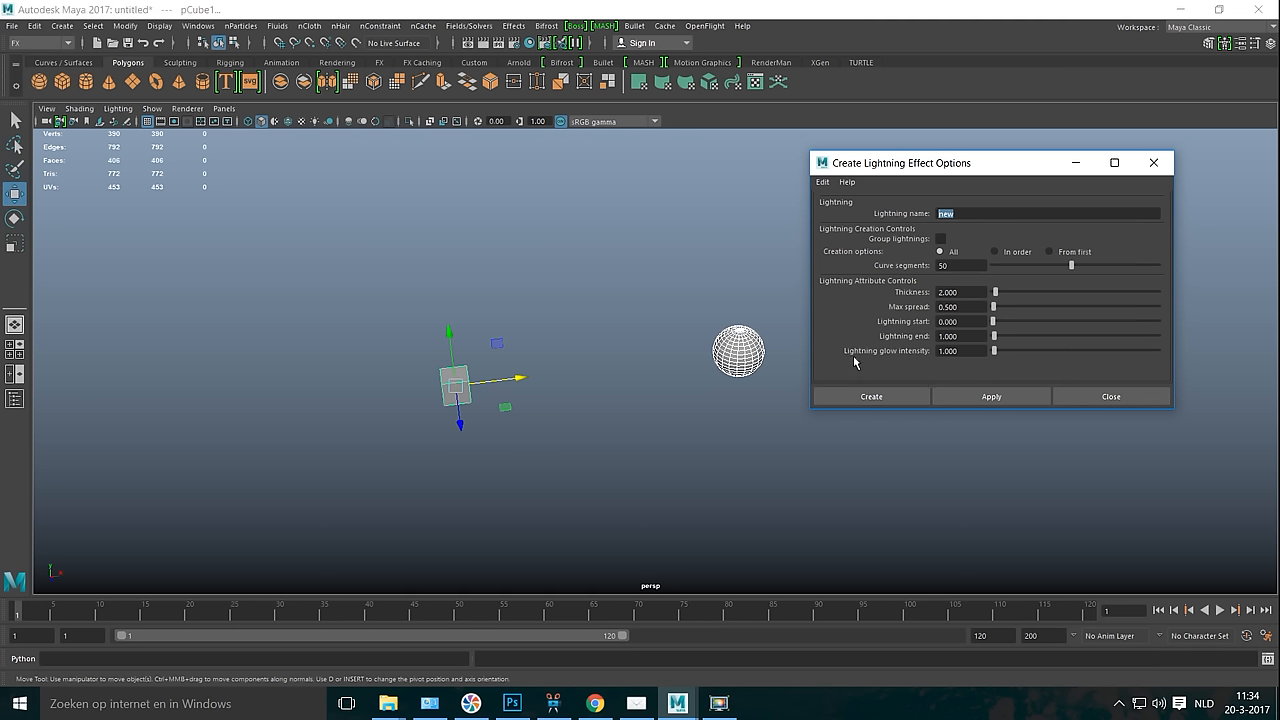
{"action": "mouse_move", "coordinate": [957, 363]}
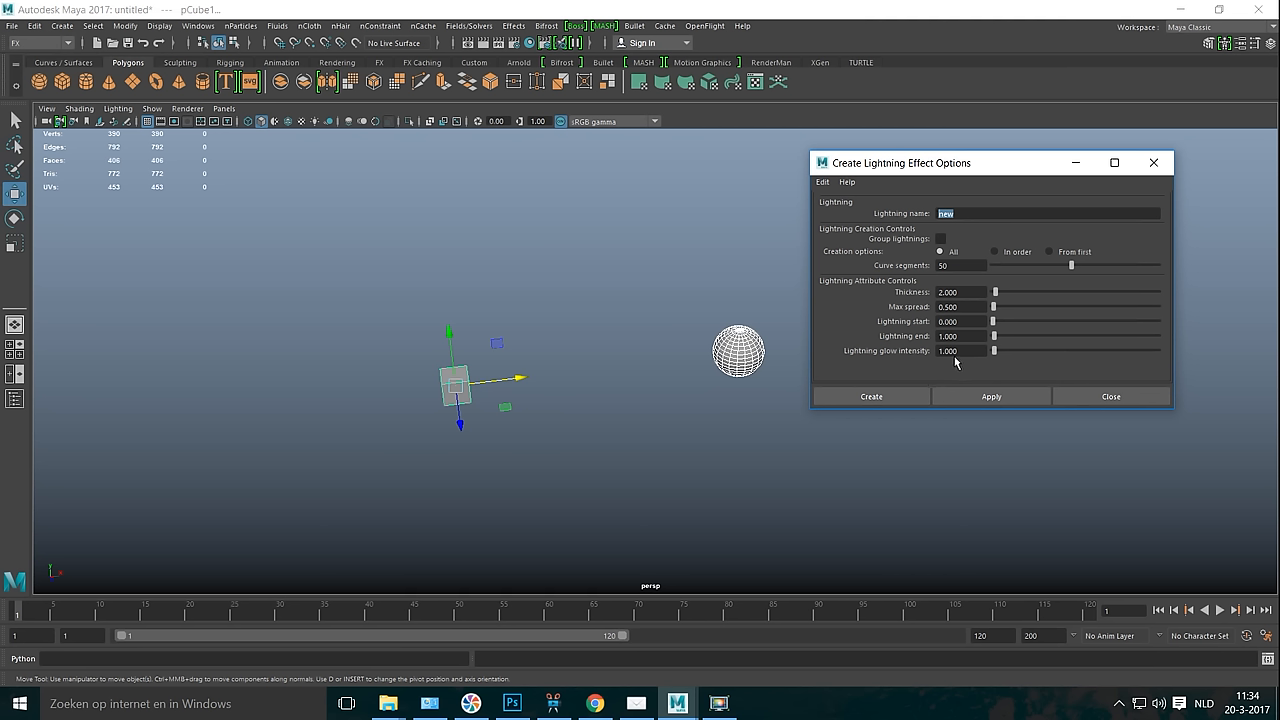
{"action": "left_click", "coordinate": [948, 350]}
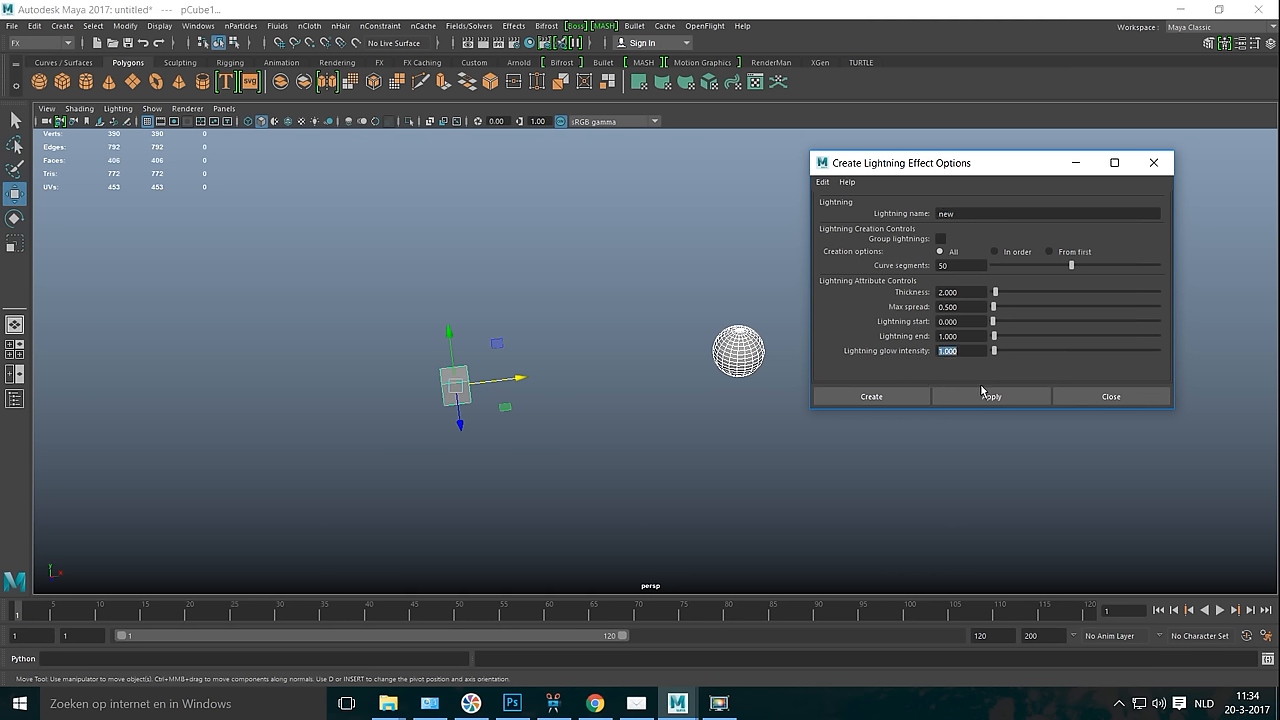
{"action": "type", "text": "0.200"}
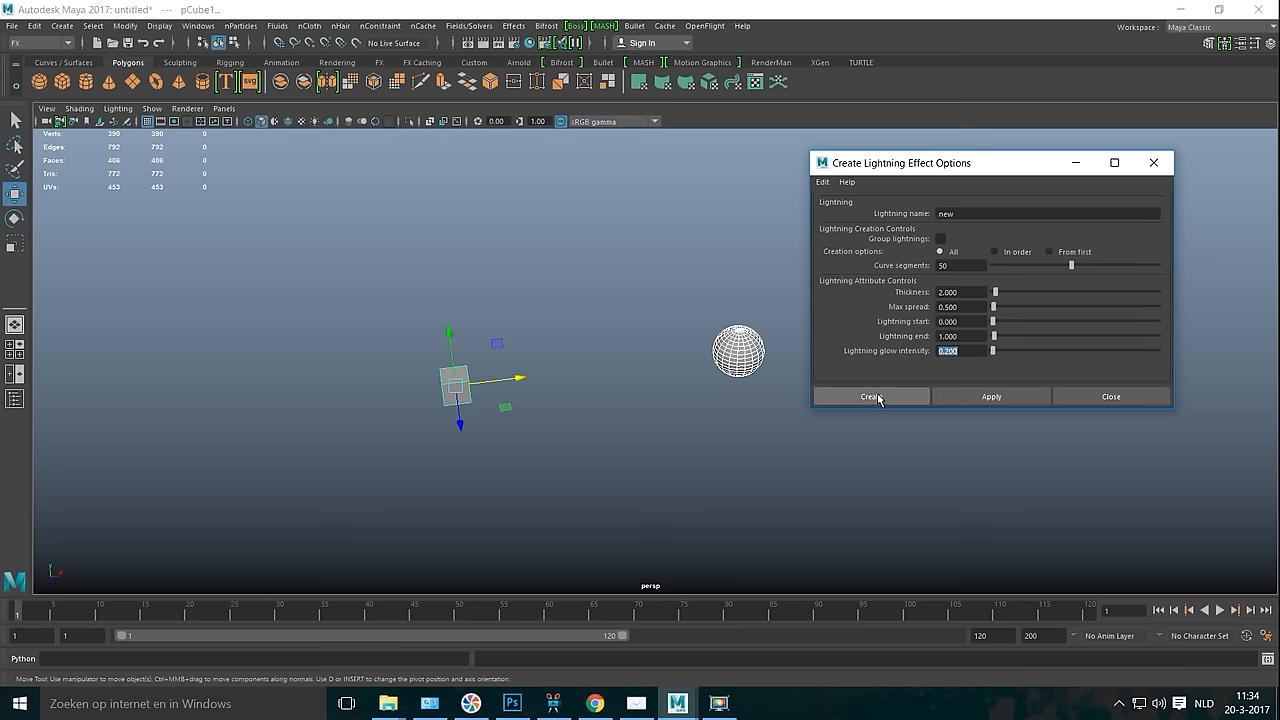
{"action": "left_click", "coordinate": [869, 396]}
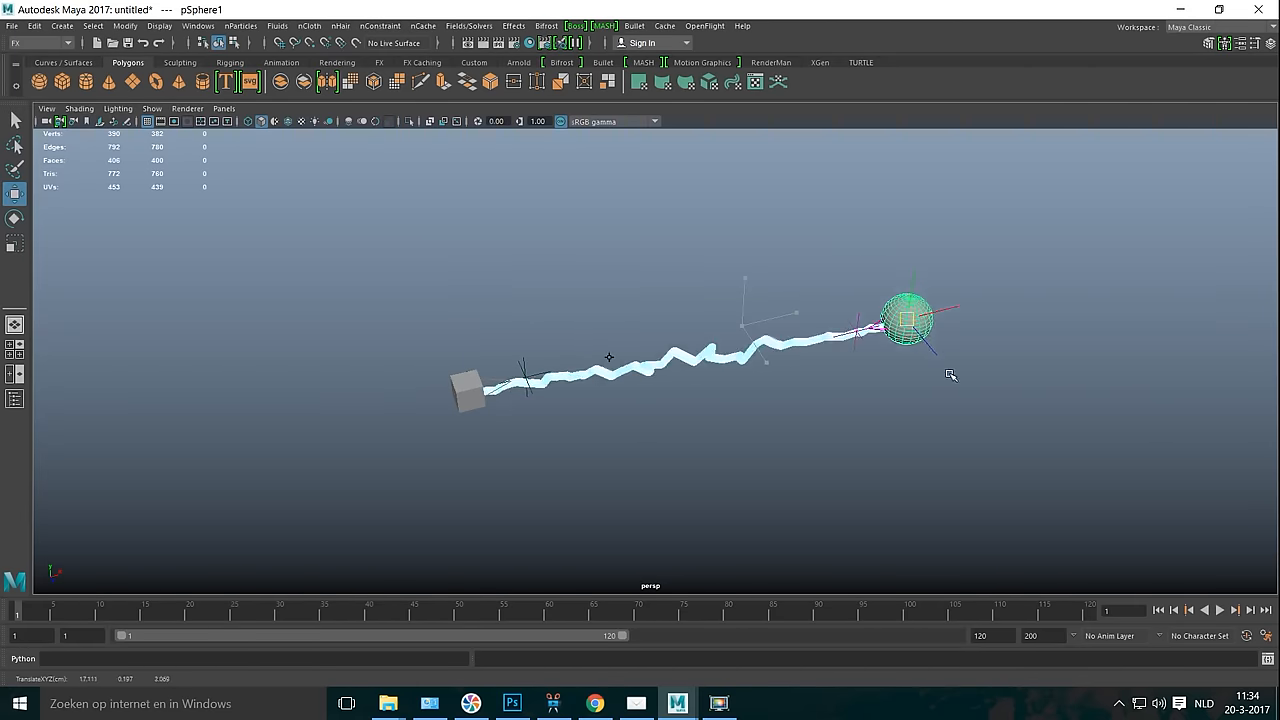
Move the sphere and cube, then drag the bolt's control handles to curve it
{"action": "left_click_drag", "start_coordinate": [905, 320], "coordinate": [1000, 252]}
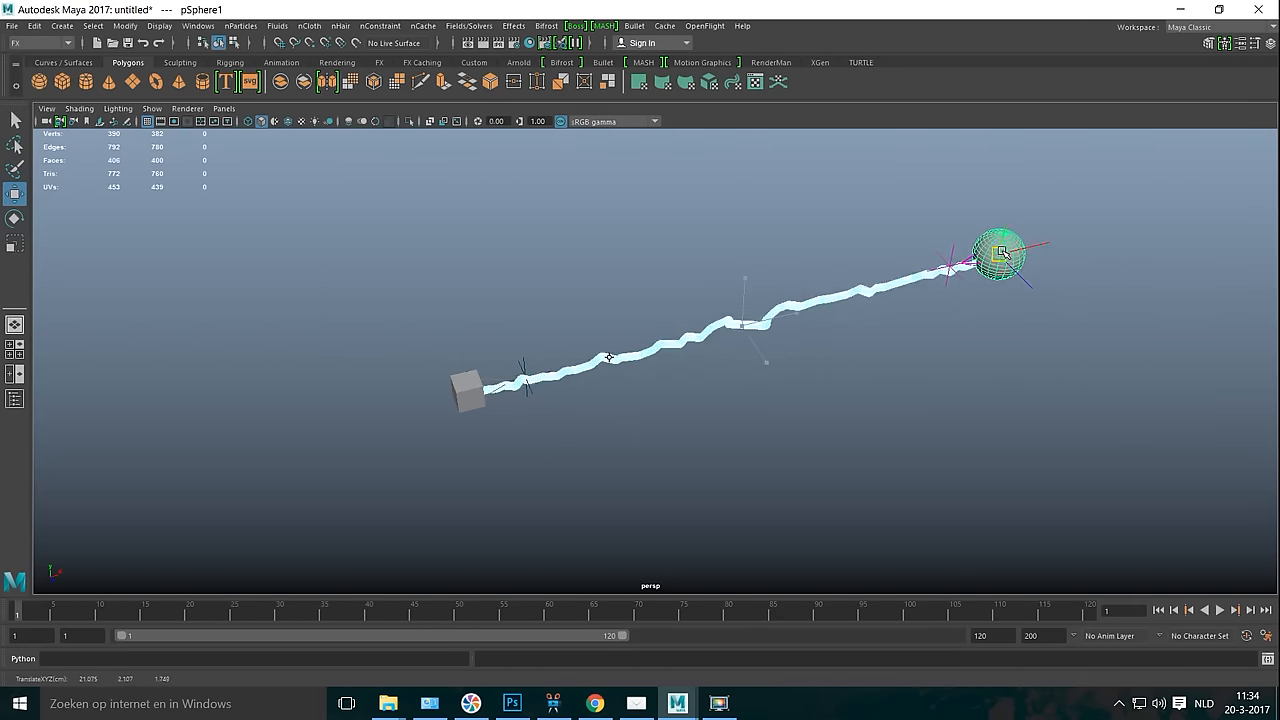
{"action": "left_click", "coordinate": [468, 388]}
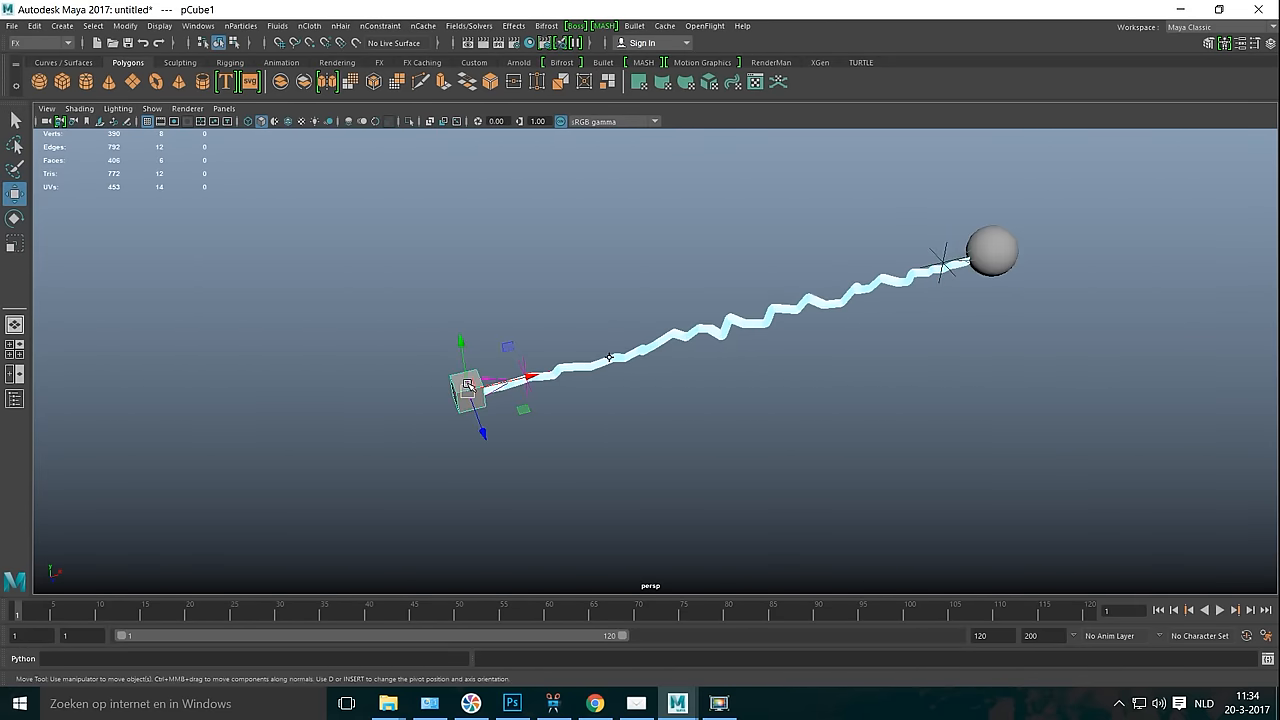
{"action": "left_click_drag", "start_coordinate": [468, 385], "coordinate": [348, 385]}
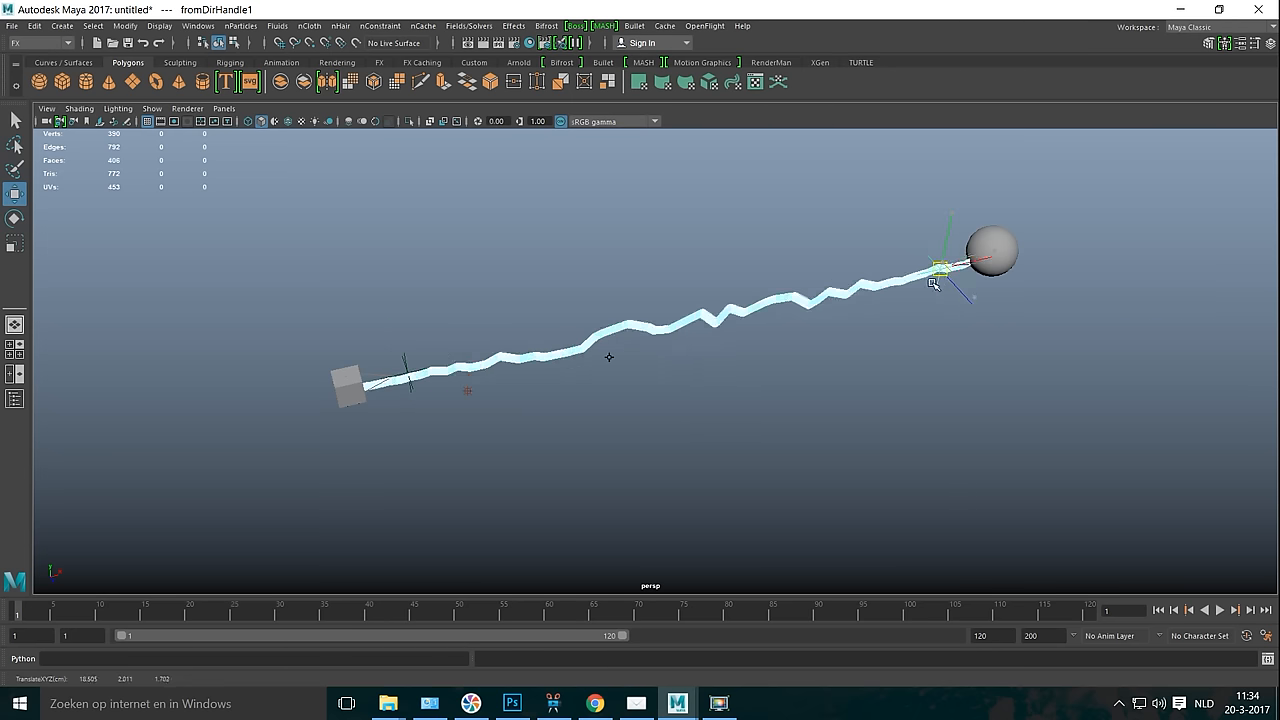
{"action": "left_click_drag", "start_coordinate": [943, 267], "coordinate": [913, 463]}
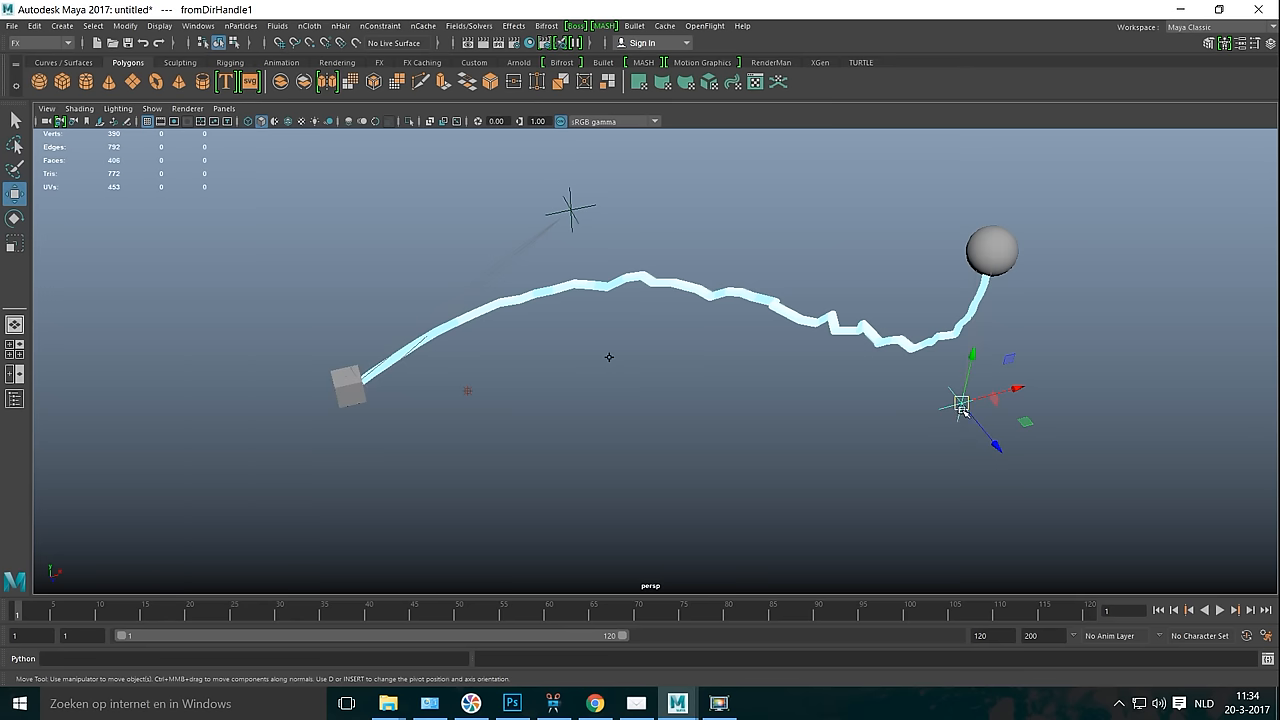
{"action": "left_click_drag", "start_coordinate": [960, 405], "coordinate": [765, 450]}
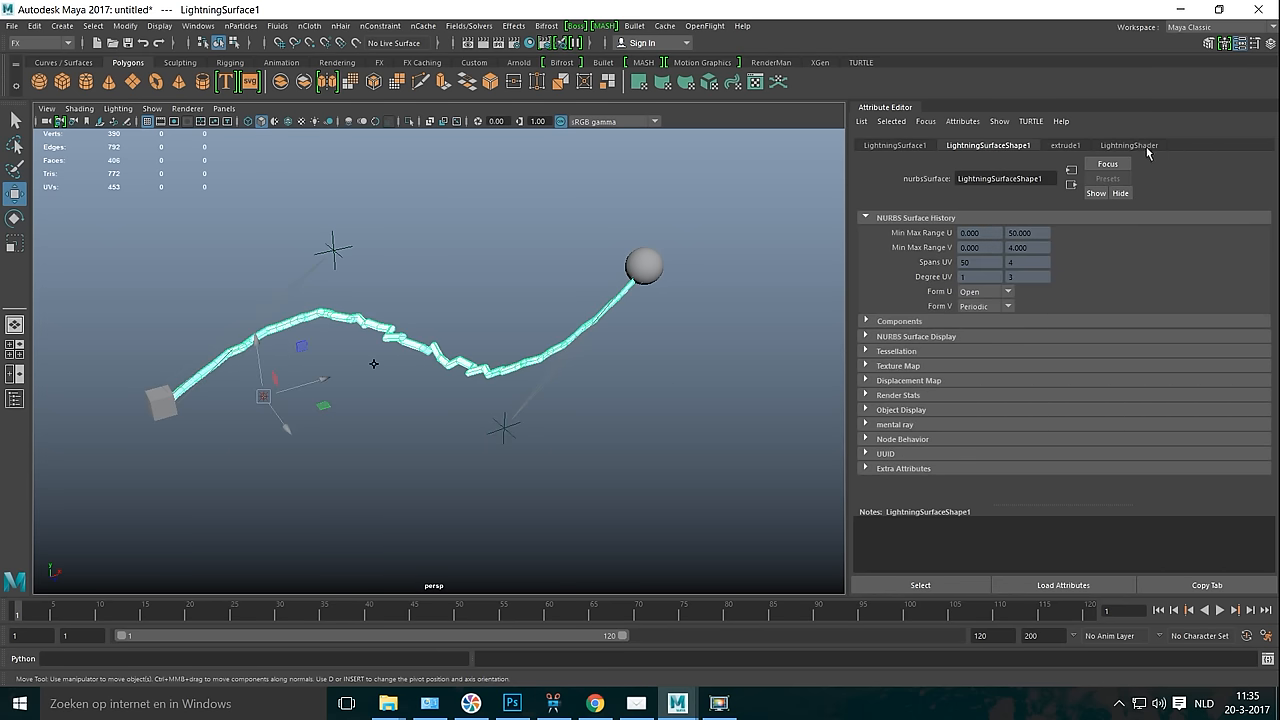
Show the LightningShader tab with its color, incandescence and glow intensity attributes
{"action": "left_click", "coordinate": [1128, 145]}
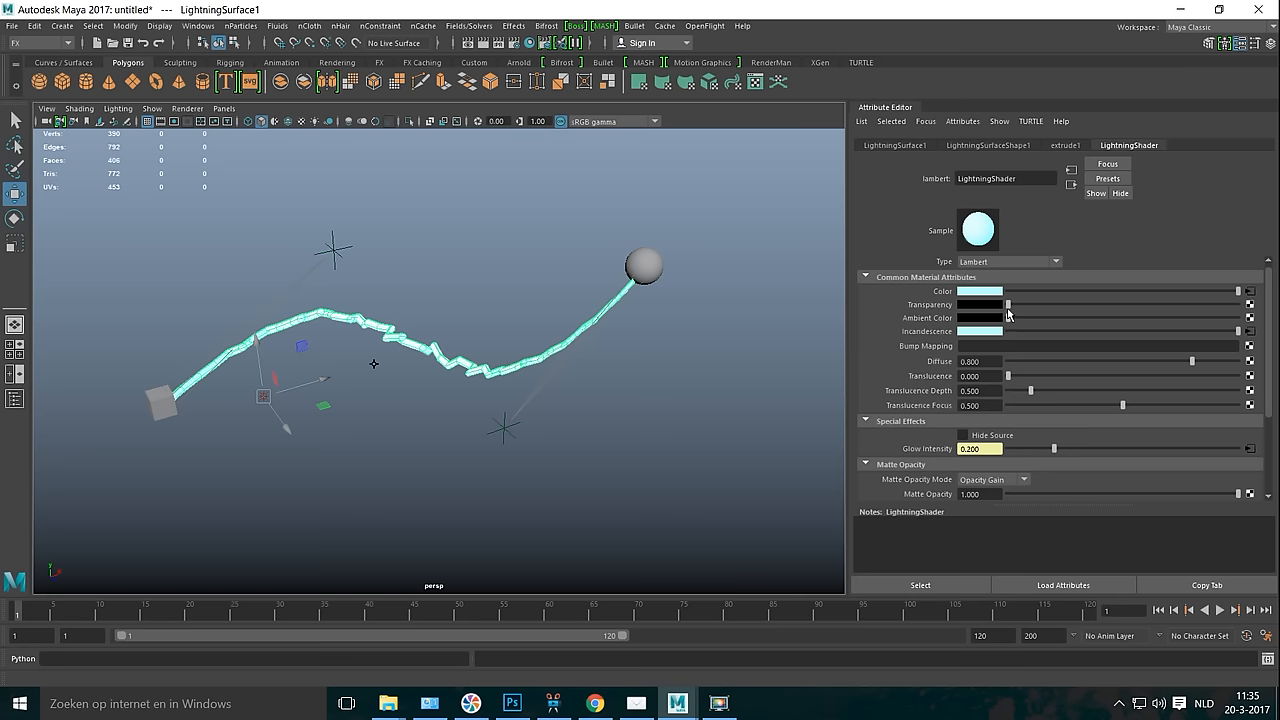
{"action": "mouse_move", "coordinate": [1126, 452]}
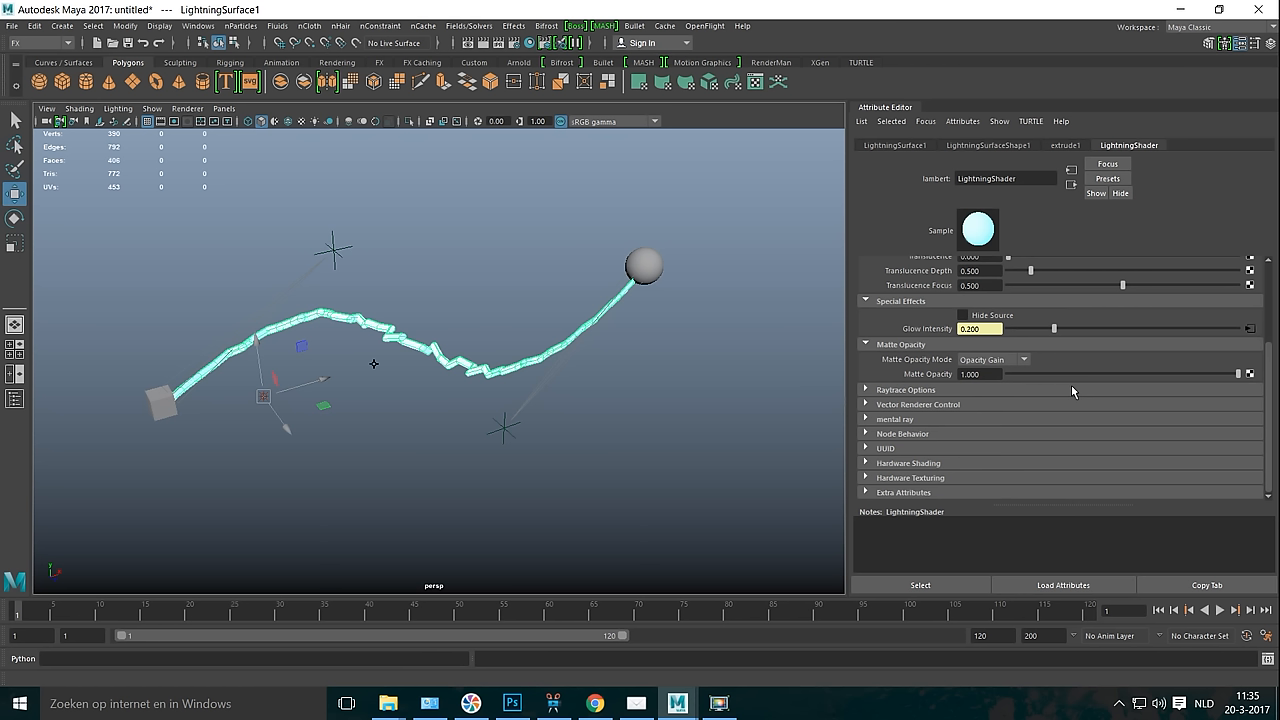
{"action": "mouse_move", "coordinate": [690, 446]}
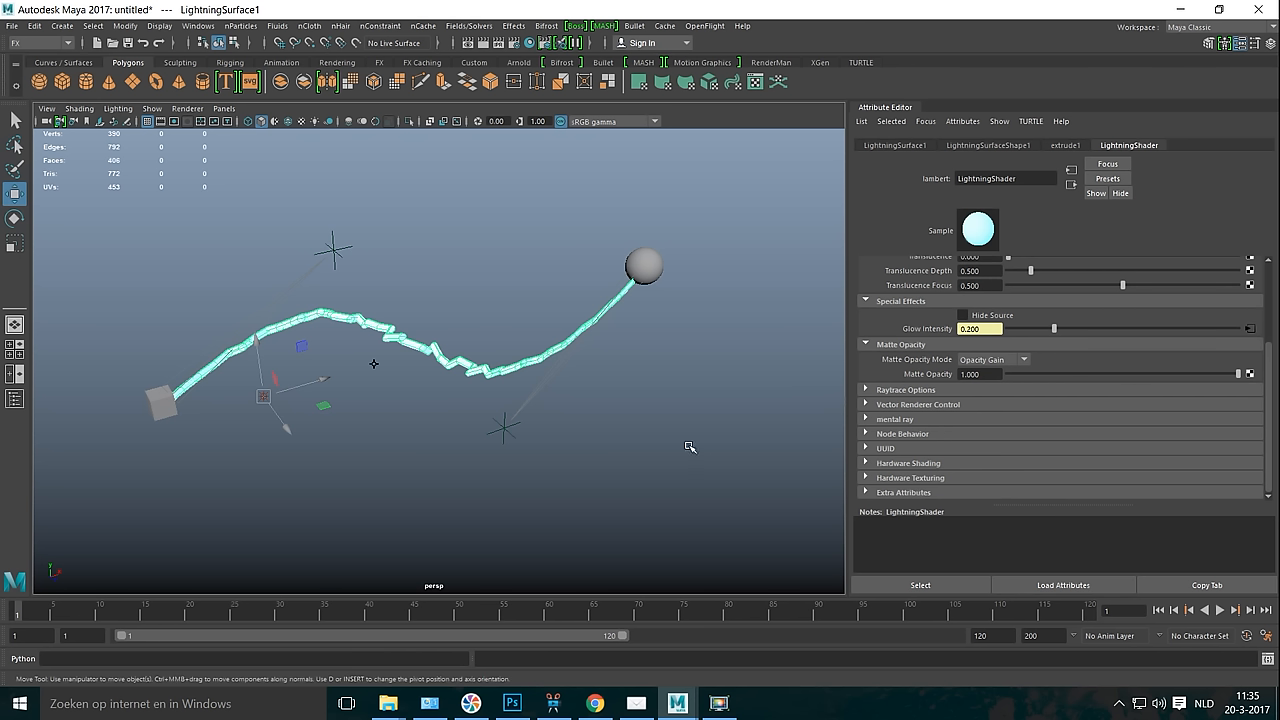
{"action": "mouse_move", "coordinate": [629, 475]}
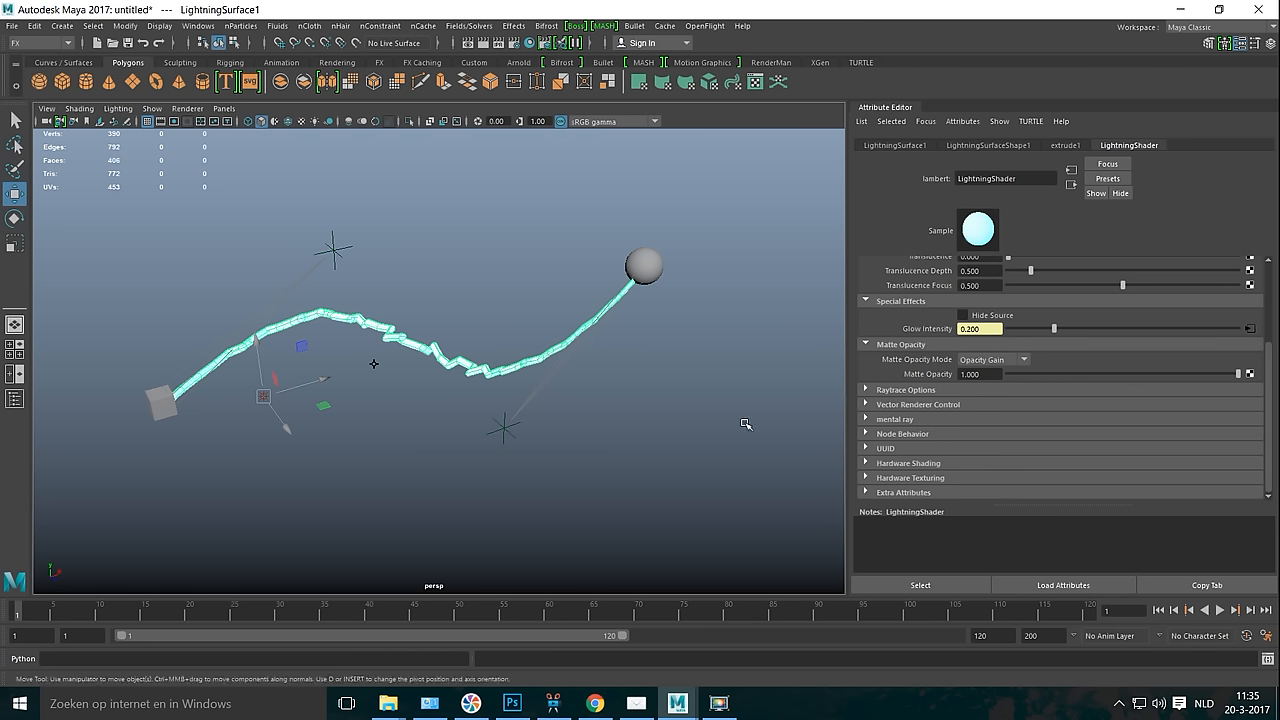
{"action": "mouse_move", "coordinate": [633, 473]}
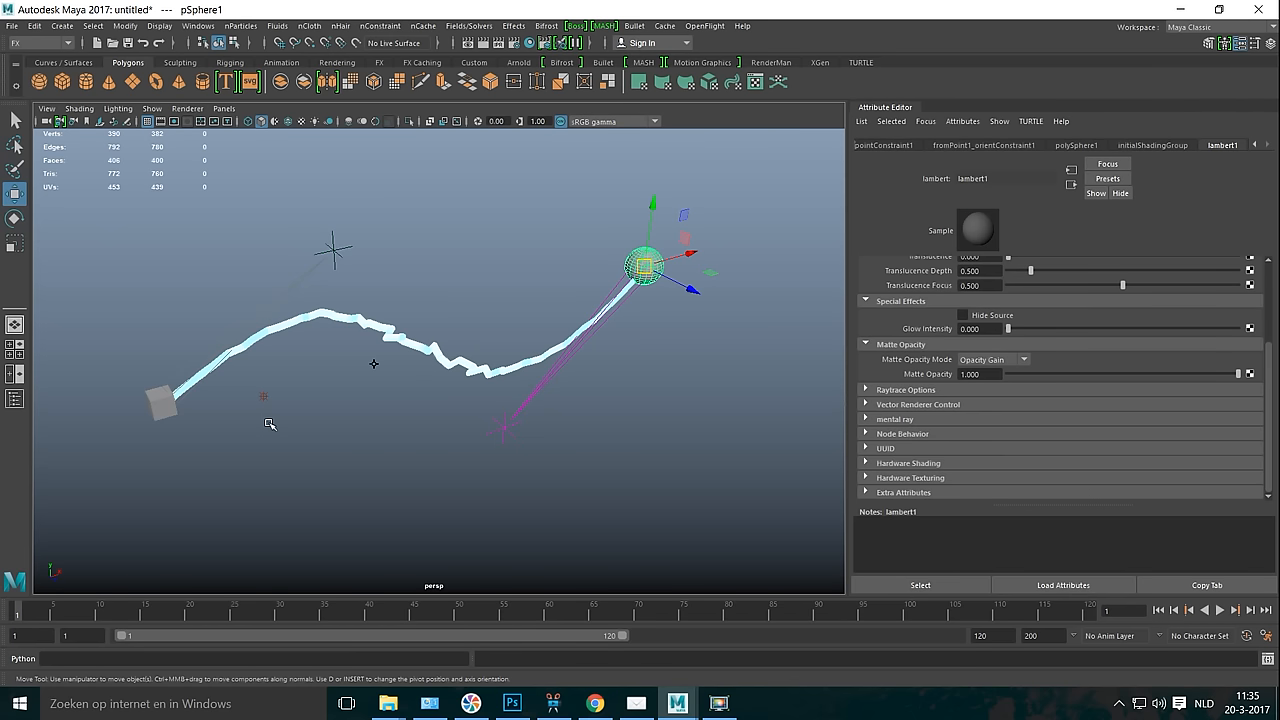
Select the sphere and cube to hide them, and bring up Render Settings
{"action": "left_click", "coordinate": [160, 400]}
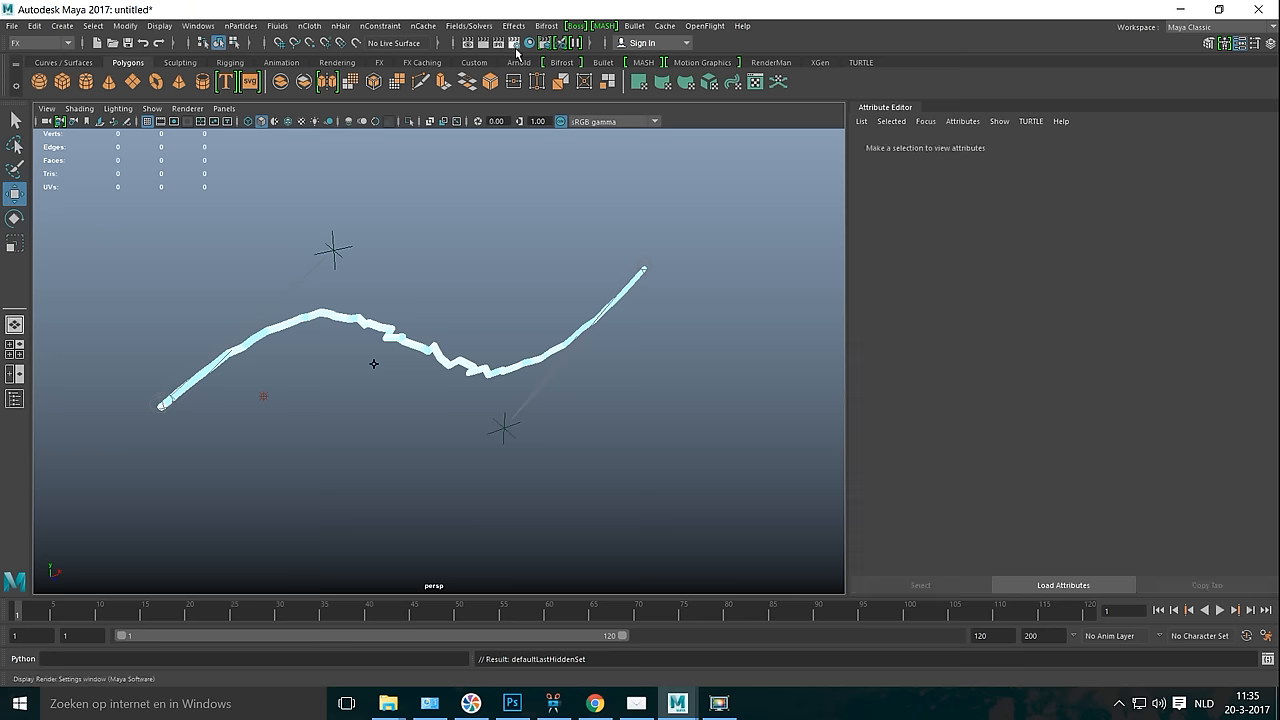
{"action": "left_click", "coordinate": [514, 42]}
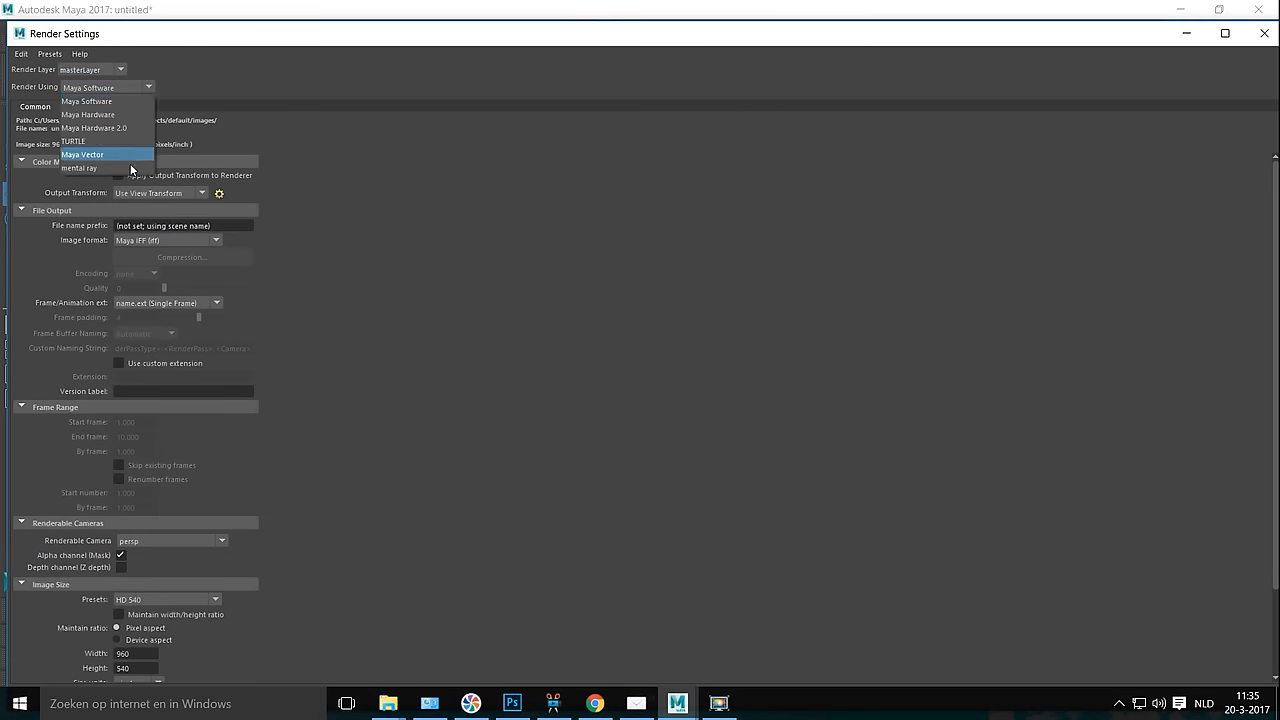
Switch the renderer to mental ray and choose the HD 1080 image size preset
{"action": "left_click", "coordinate": [78, 168]}
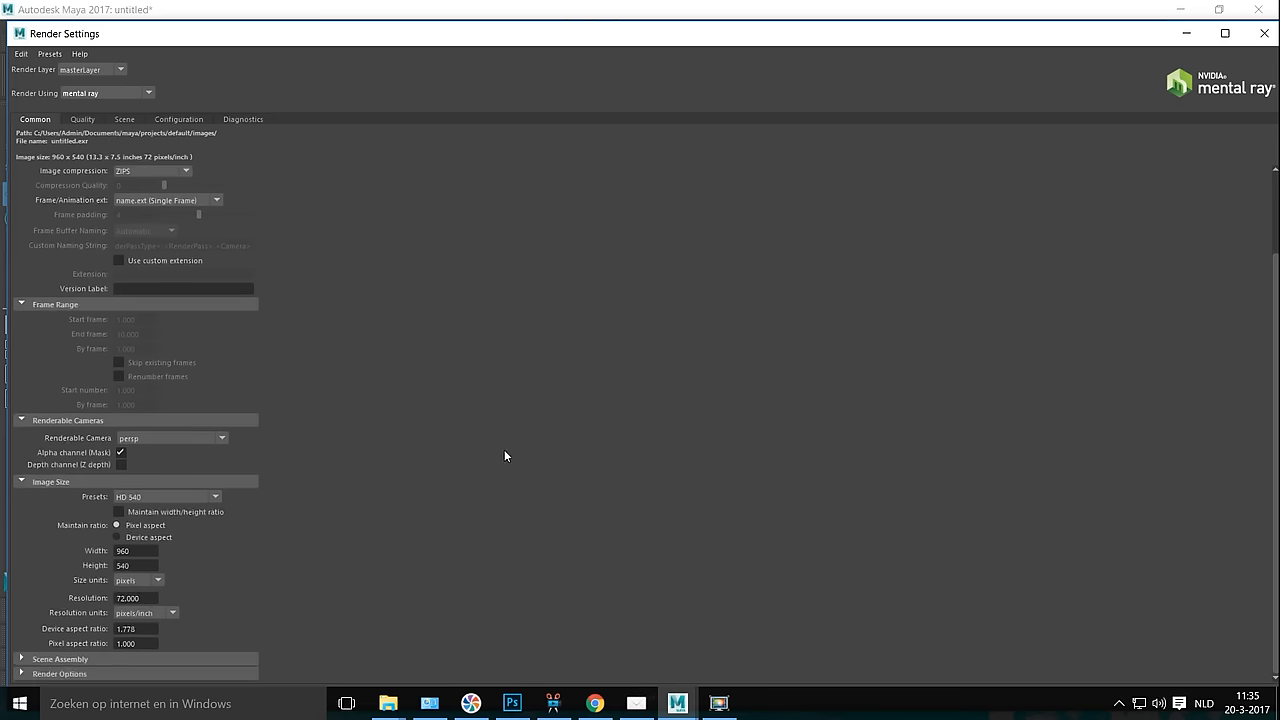
{"action": "mouse_move", "coordinate": [424, 513]}
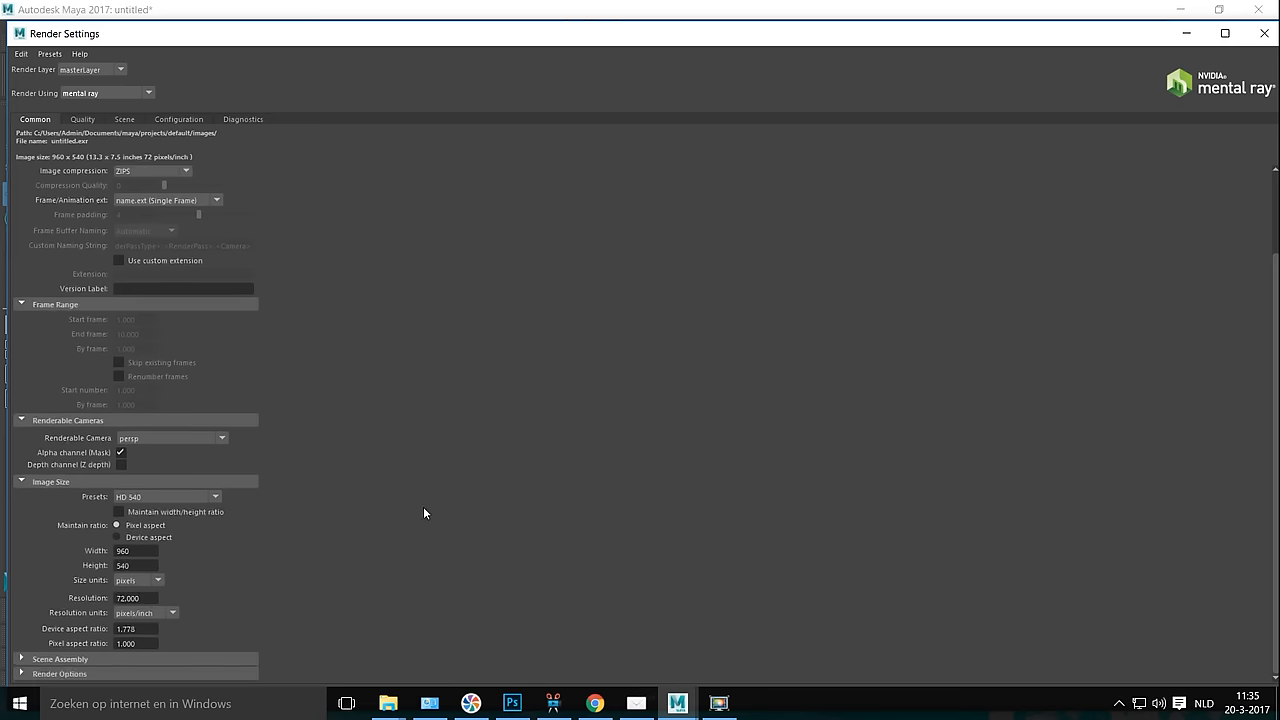
{"action": "mouse_move", "coordinate": [182, 500]}
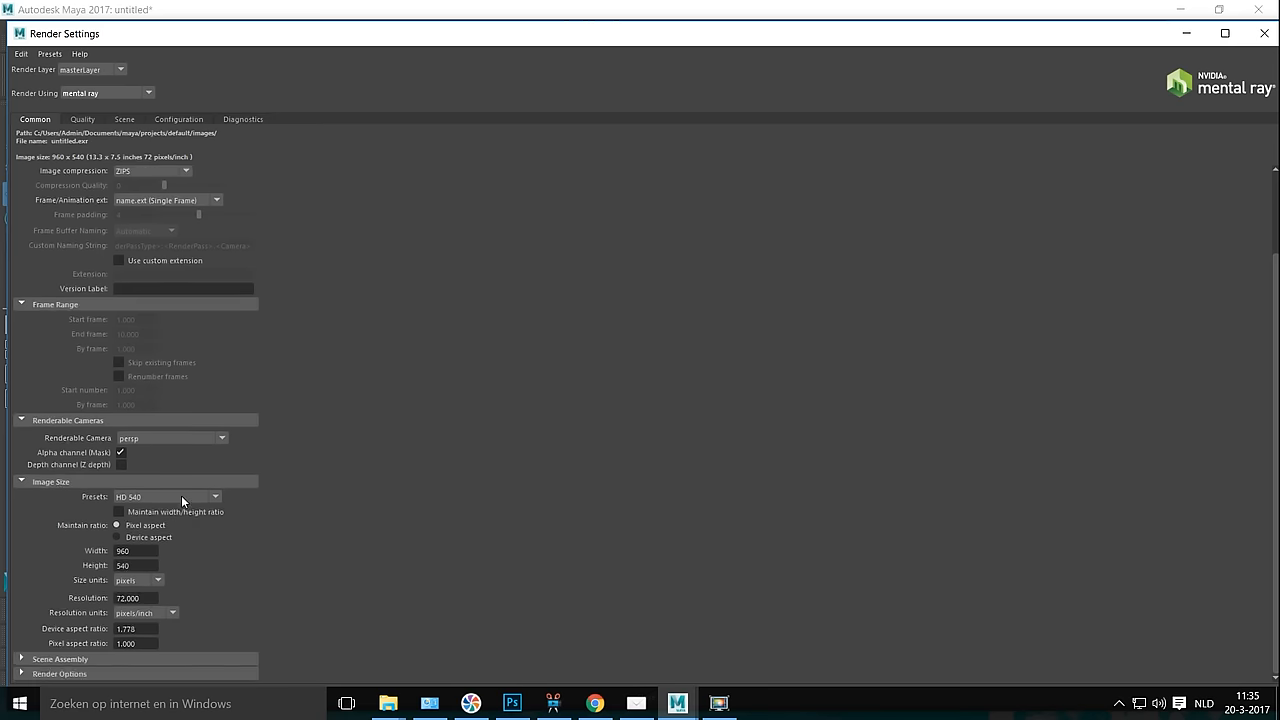
{"action": "left_click", "coordinate": [214, 497]}
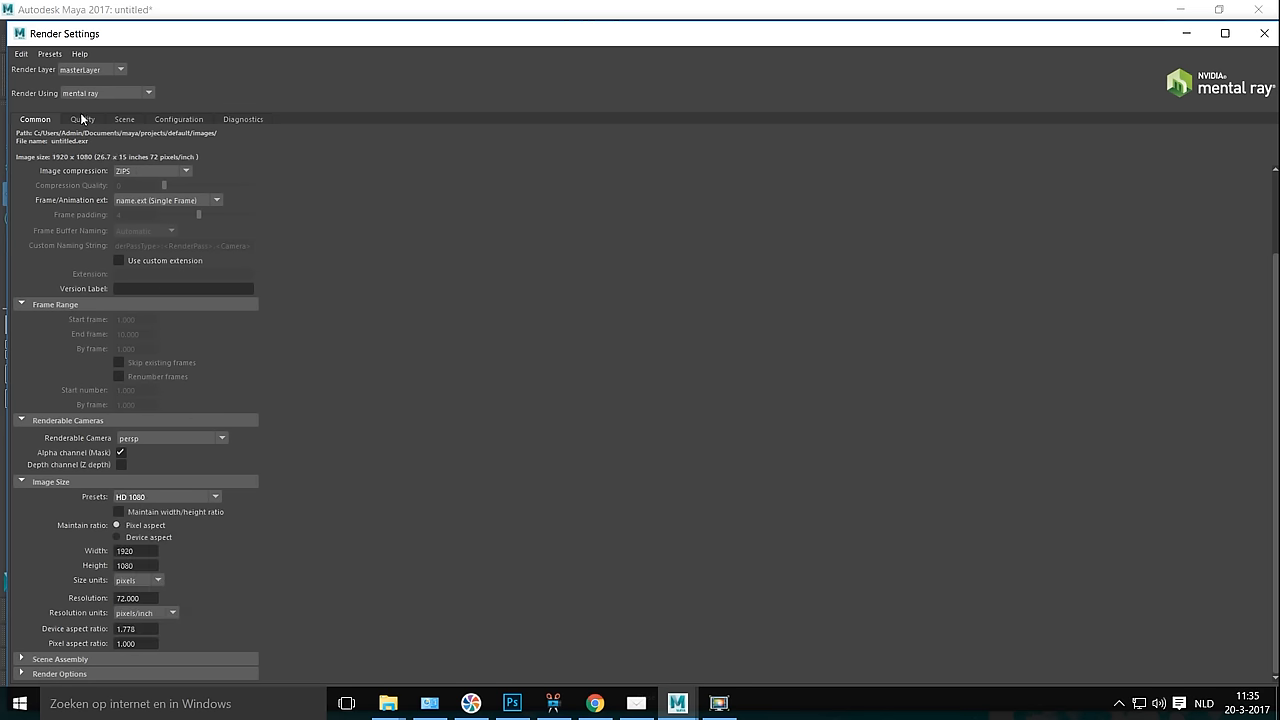
Set mental ray Overall Quality to 1.50, then close Render Settings
{"action": "left_click", "coordinate": [82, 119]}
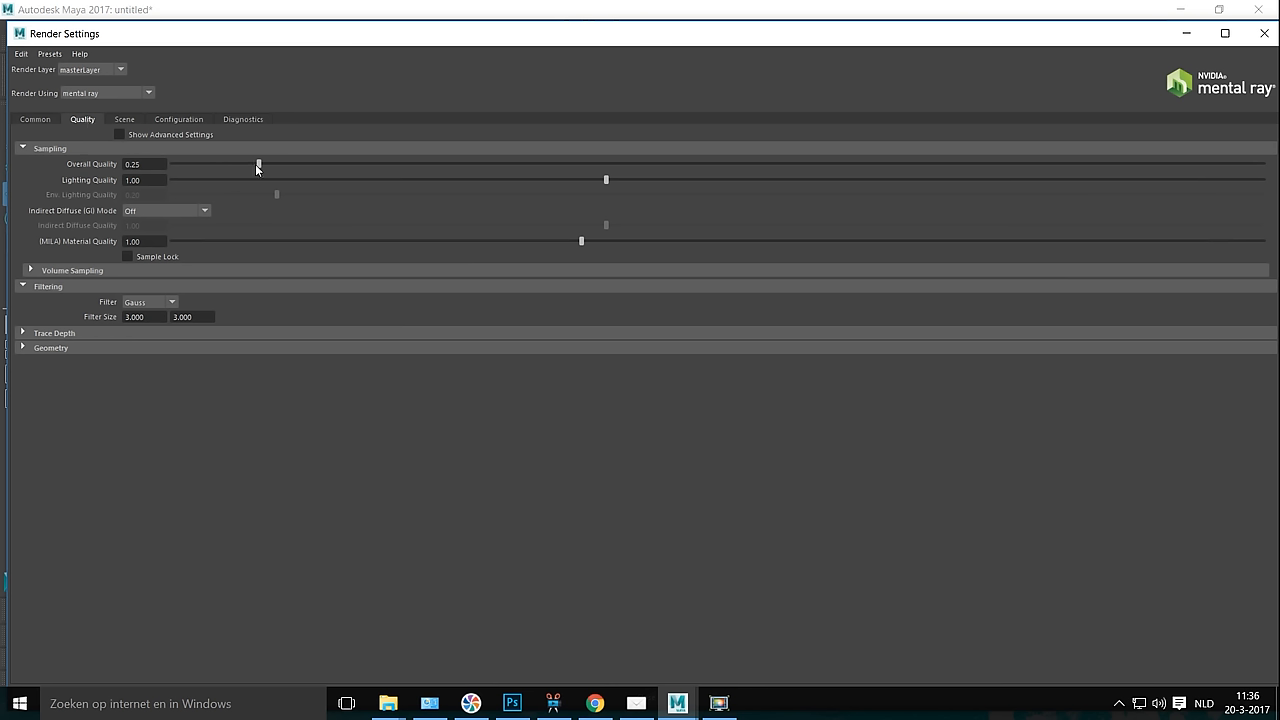
{"action": "left_click_drag", "start_coordinate": [258, 164], "coordinate": [883, 164]}
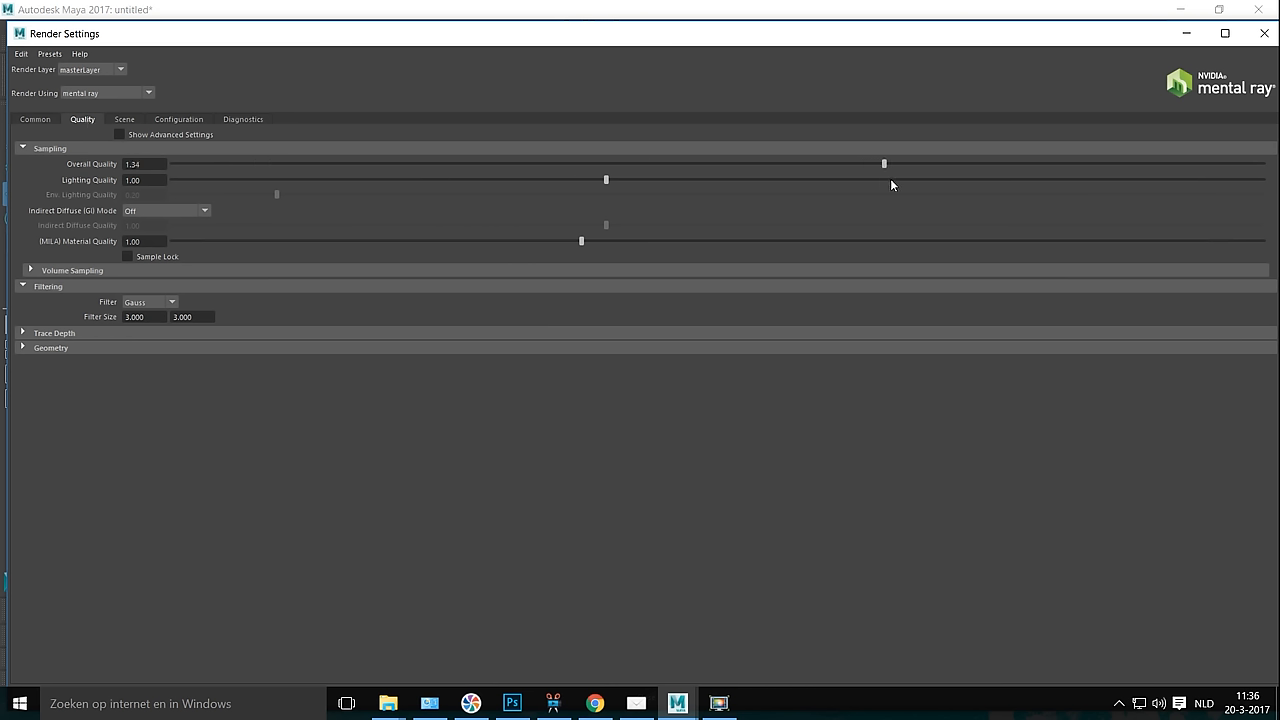
{"action": "left_click_drag", "start_coordinate": [884, 163], "coordinate": [977, 163]}
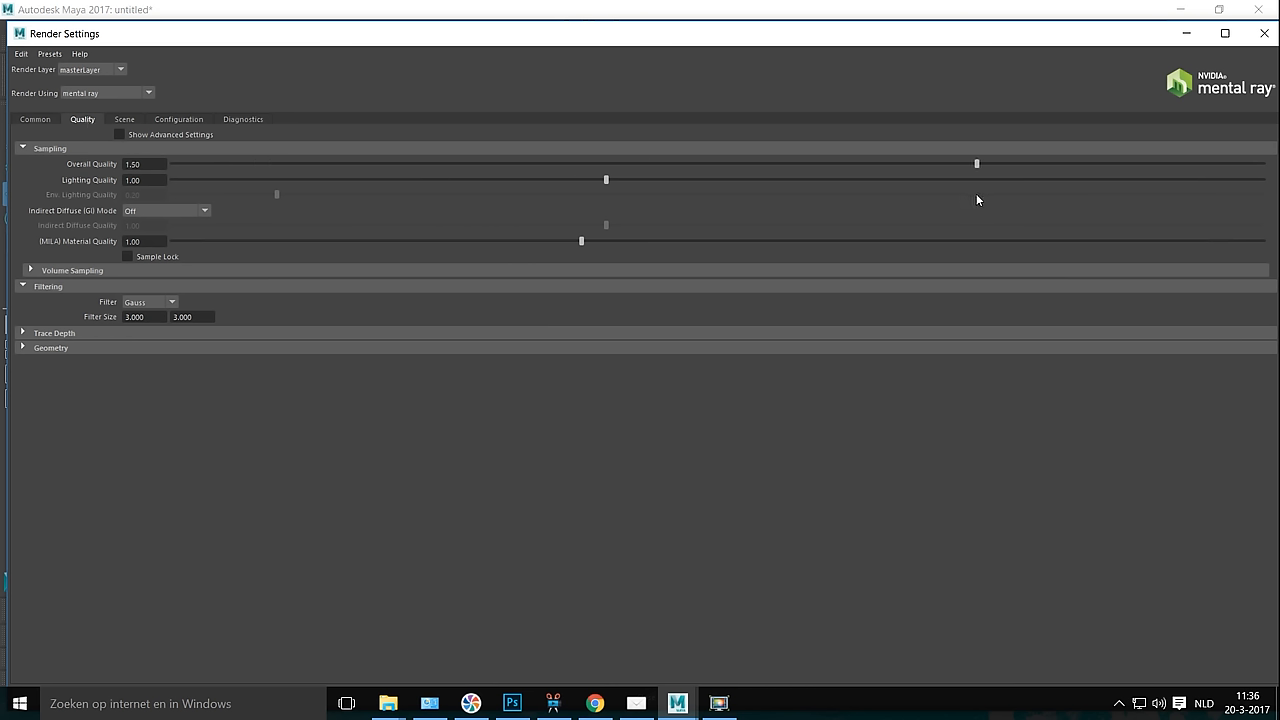
{"action": "mouse_move", "coordinate": [235, 146]}
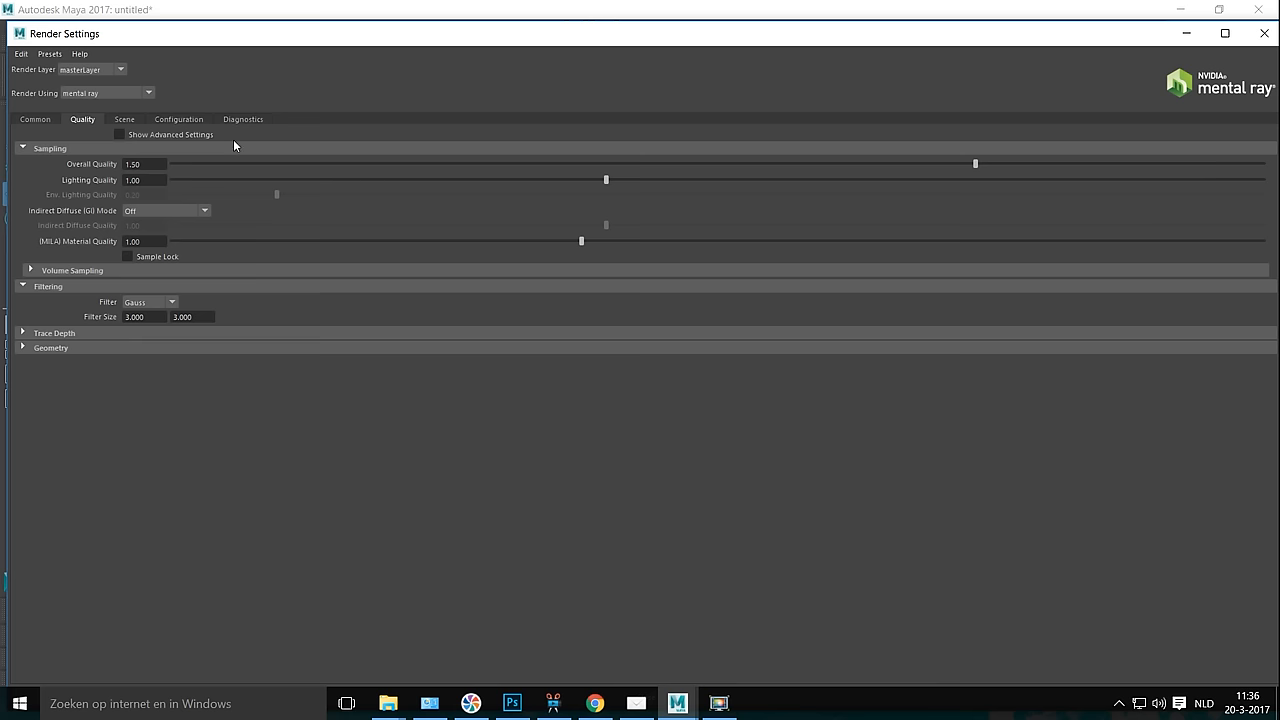
{"action": "left_click", "coordinate": [1264, 33]}
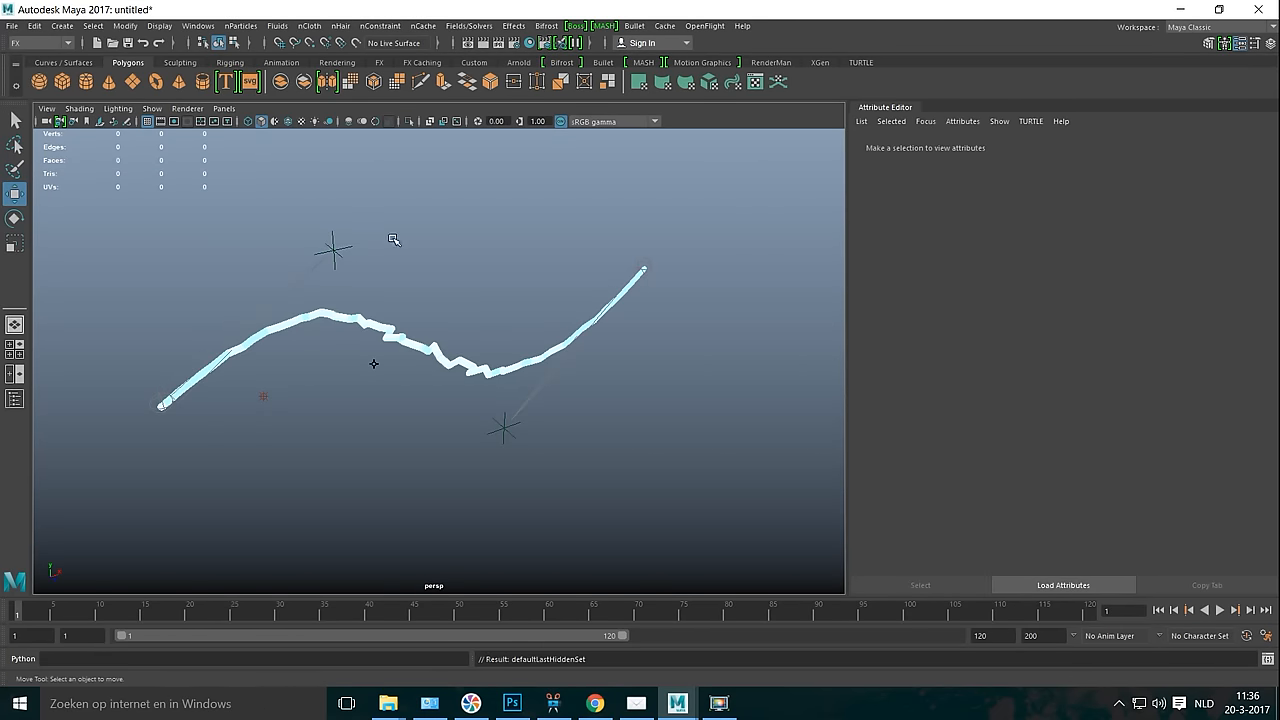
Render the current frame, showing the light-blue bolt on black in Render View
{"action": "left_click", "coordinate": [481, 42]}
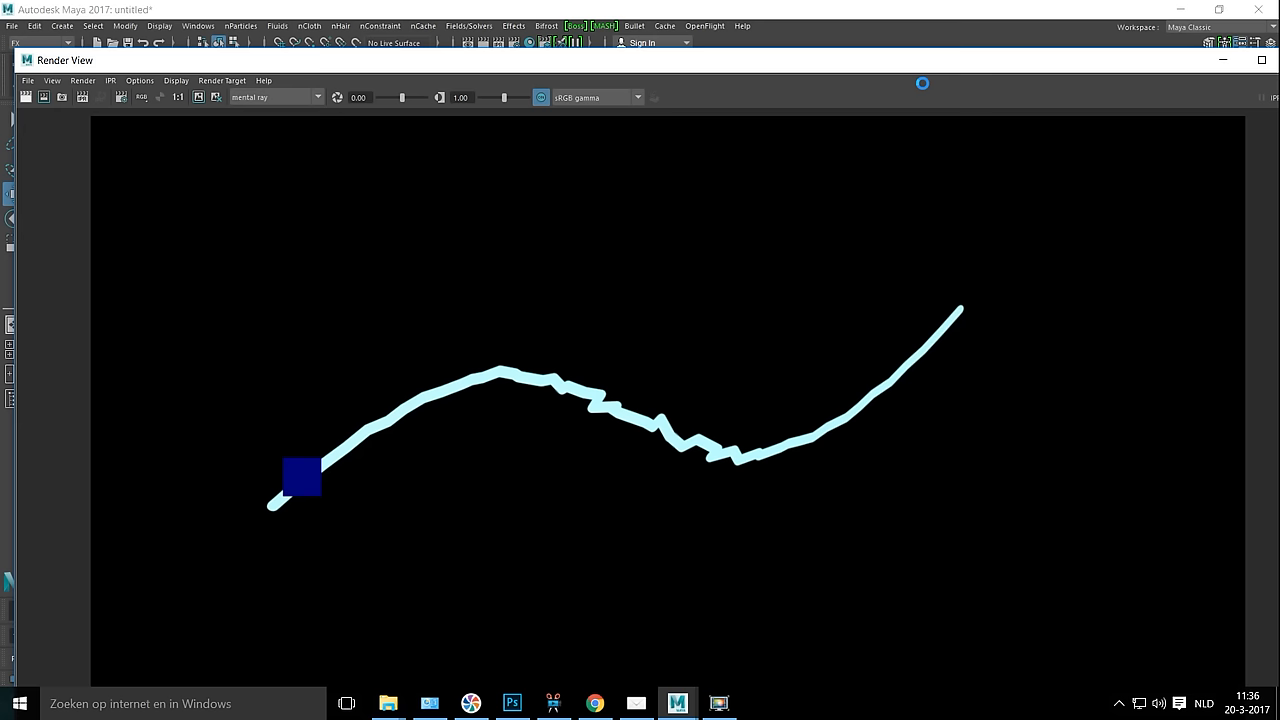
{"action": "mouse_move", "coordinate": [922, 88]}
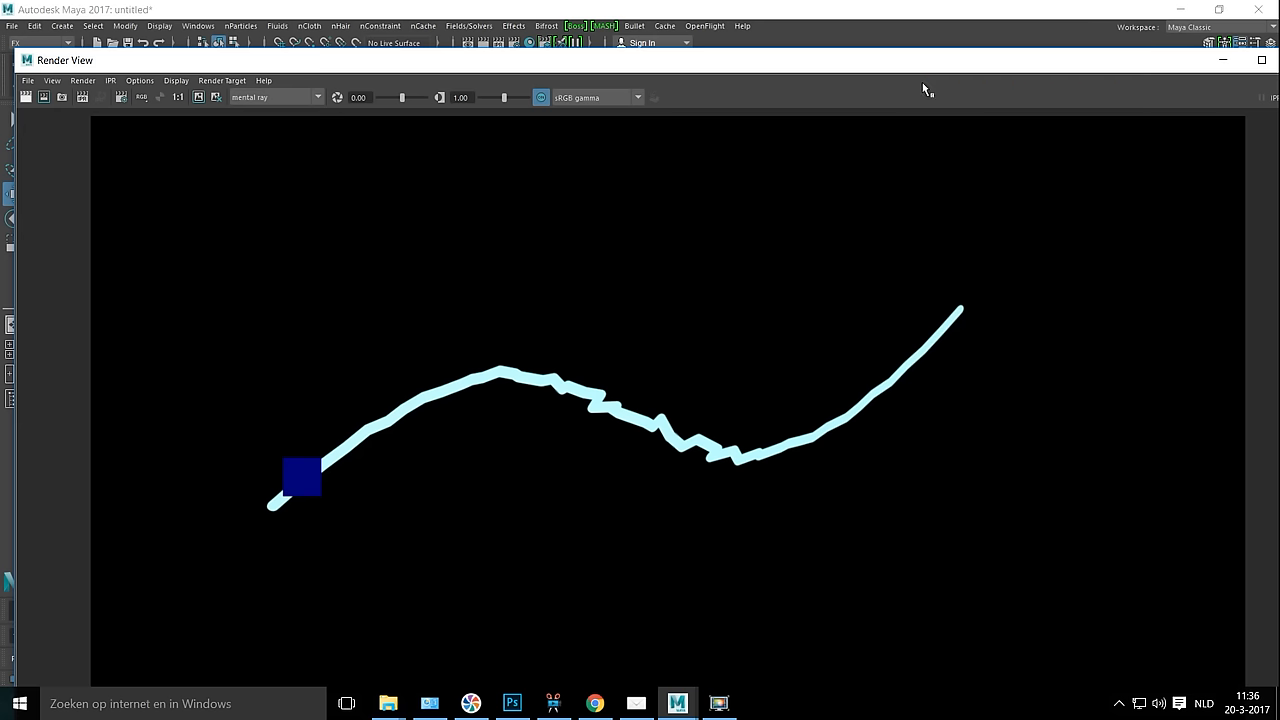